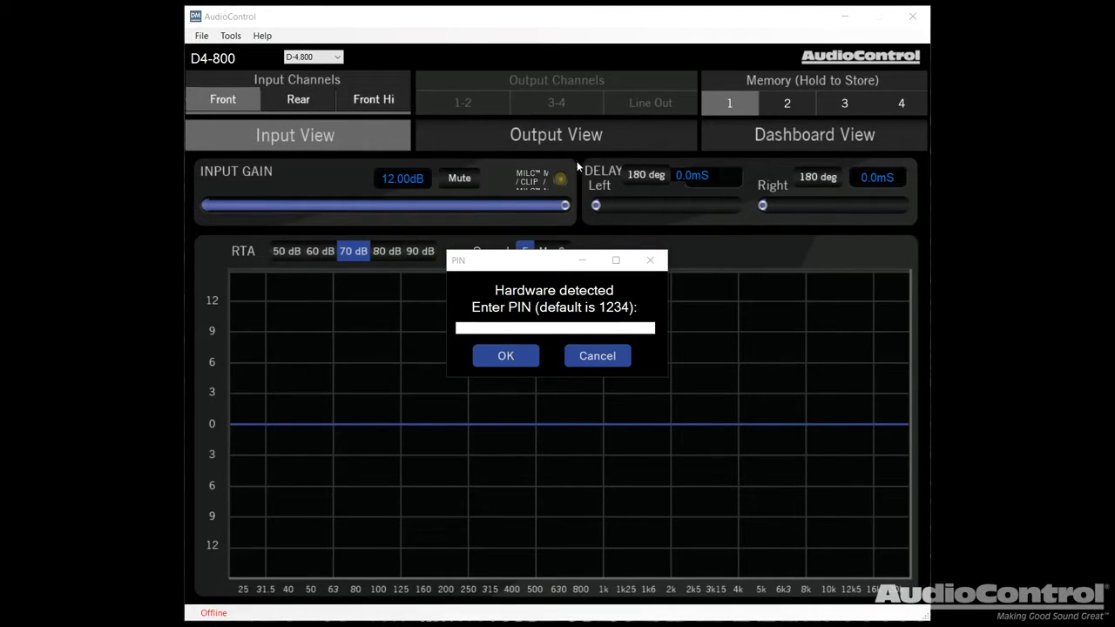
{"action": "mouse_move", "coordinate": [467, 314]}
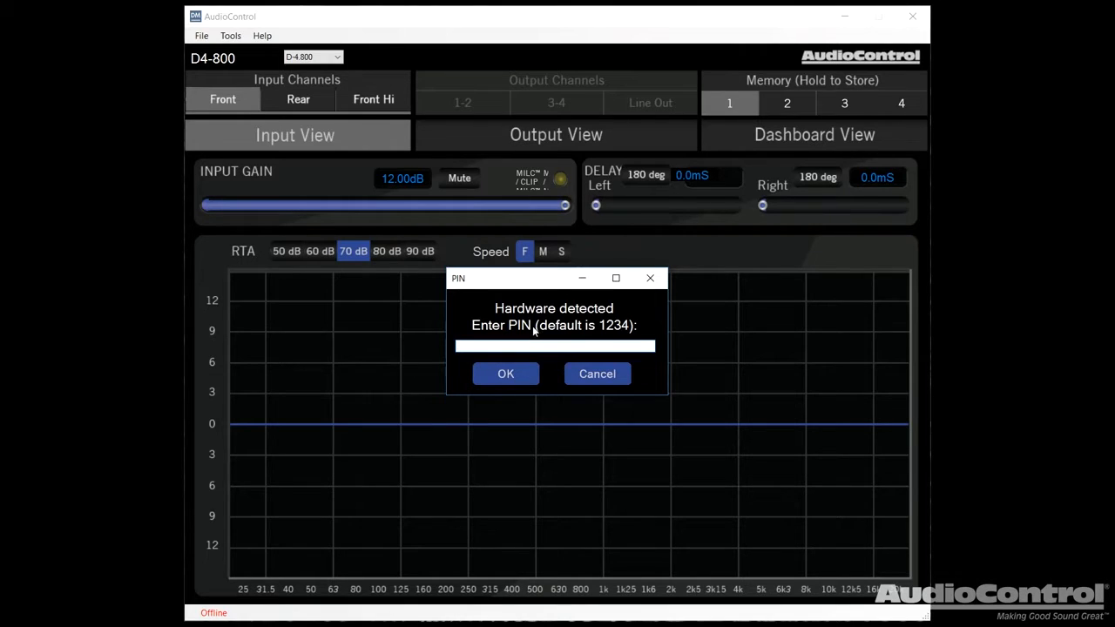
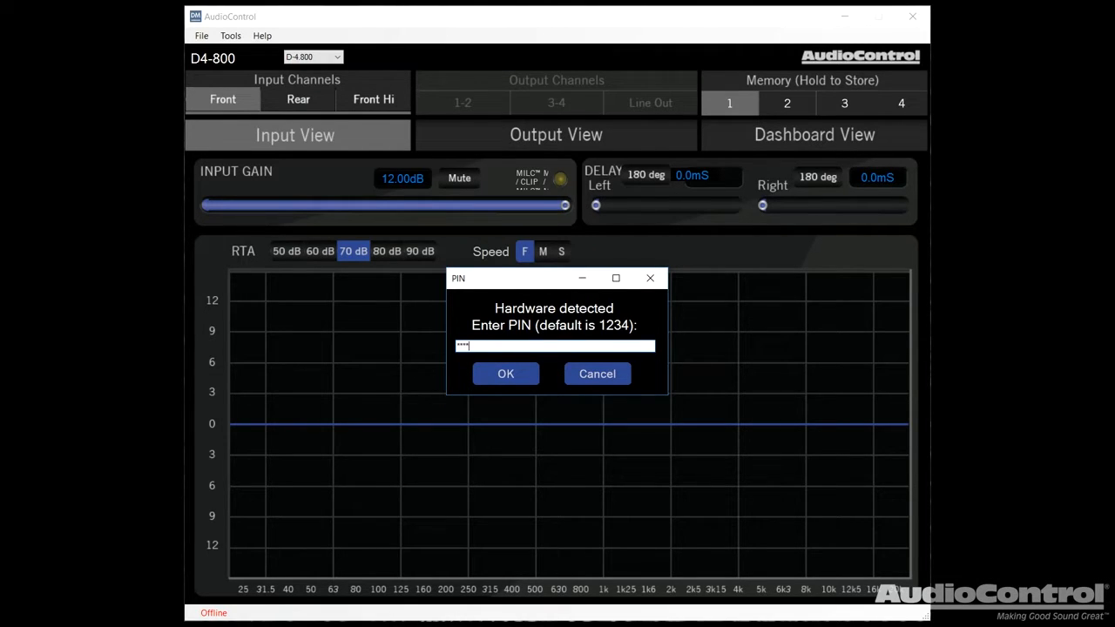
{"action": "left_click", "coordinate": [505, 373]}
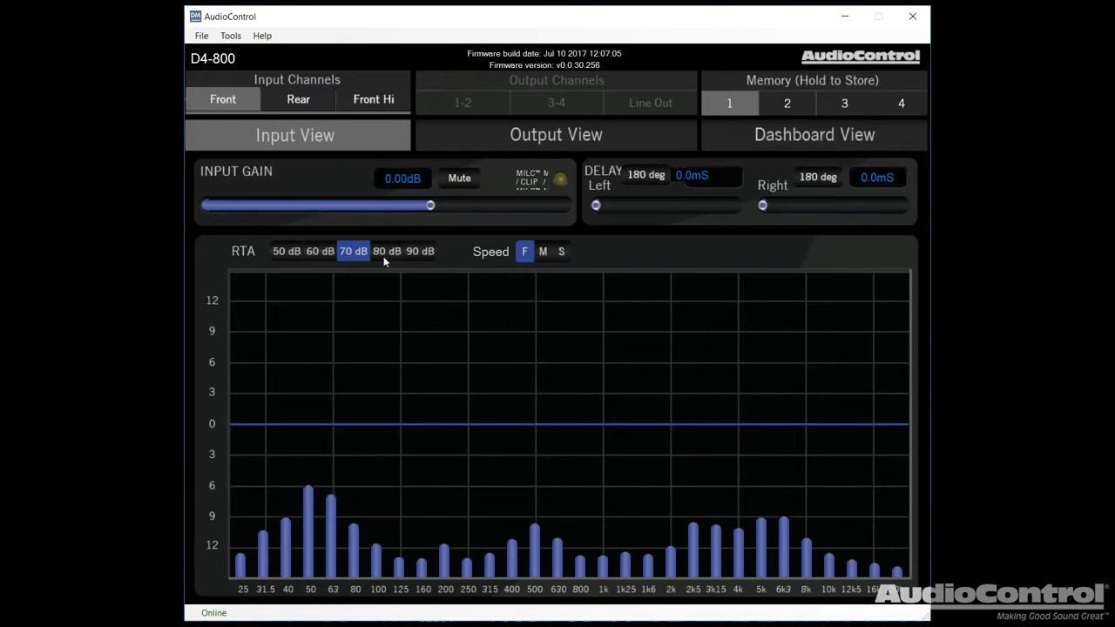
Step: Set the RTA to 60 dB, check the Front Hi input spectrum, then return to Front
{"action": "left_click", "coordinate": [320, 251]}
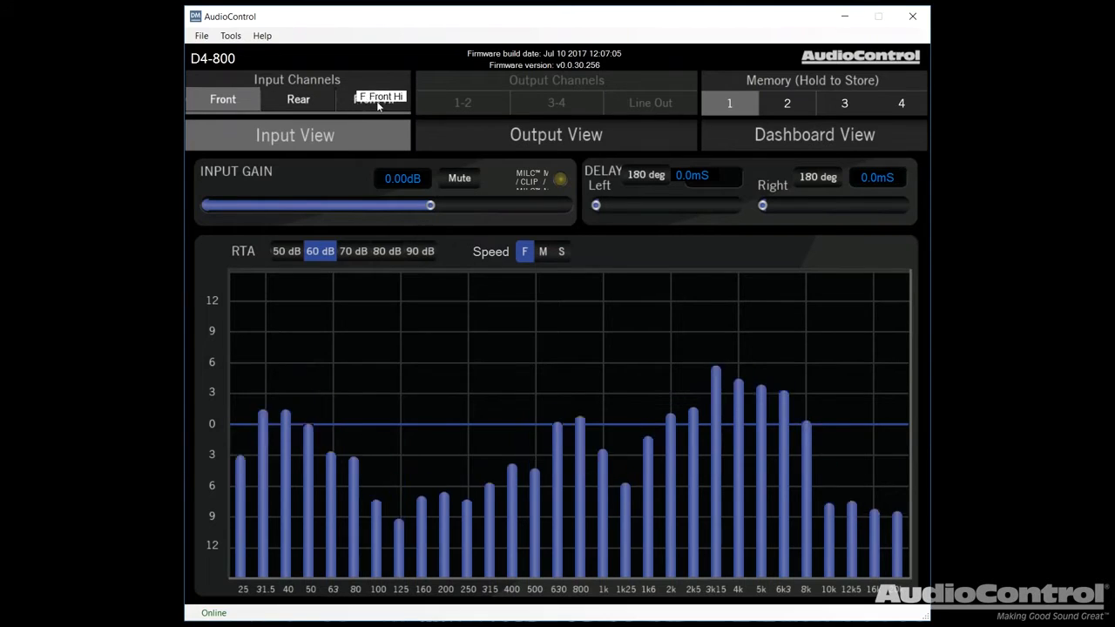
{"action": "left_click", "coordinate": [373, 97]}
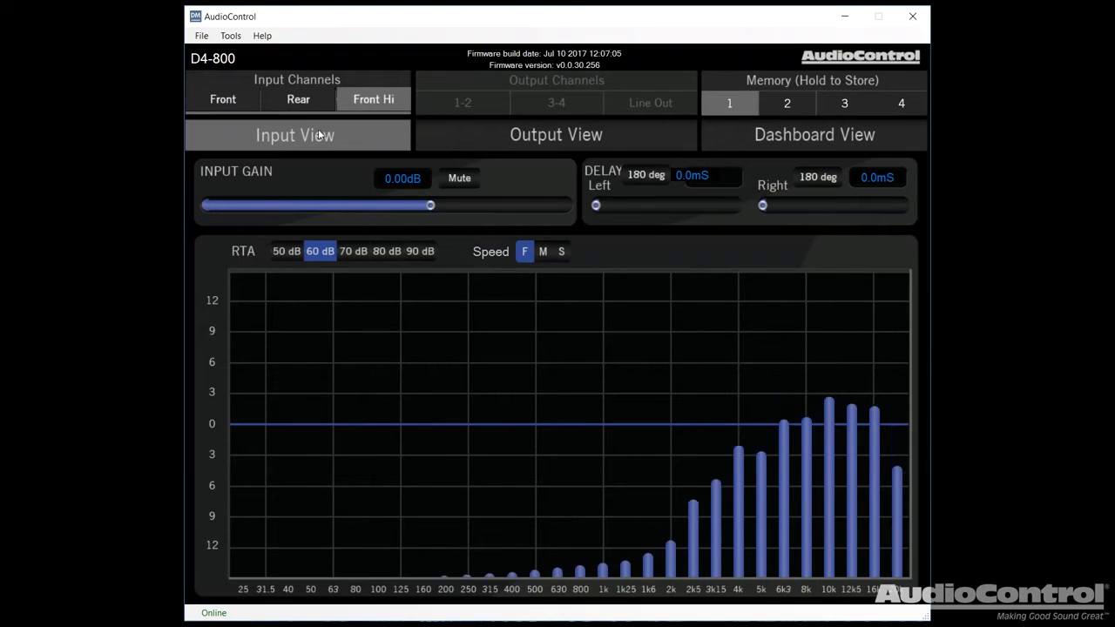
{"action": "left_click", "coordinate": [223, 98]}
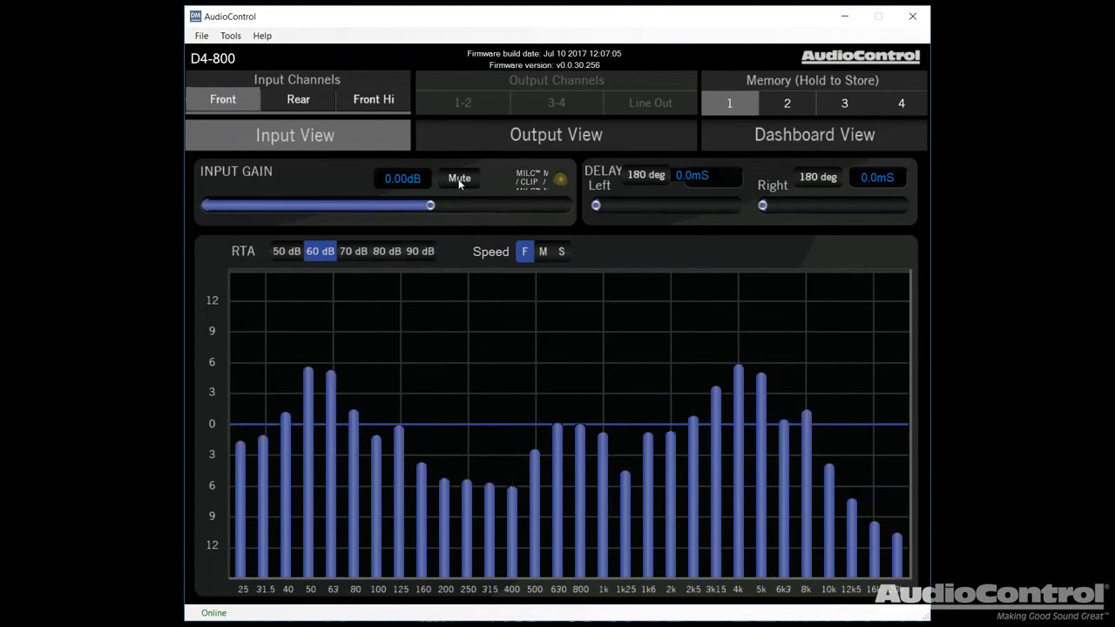
Step: Mute the Front input briefly and settle its Input Gain at 0.8 dB
{"action": "left_click", "coordinate": [460, 177]}
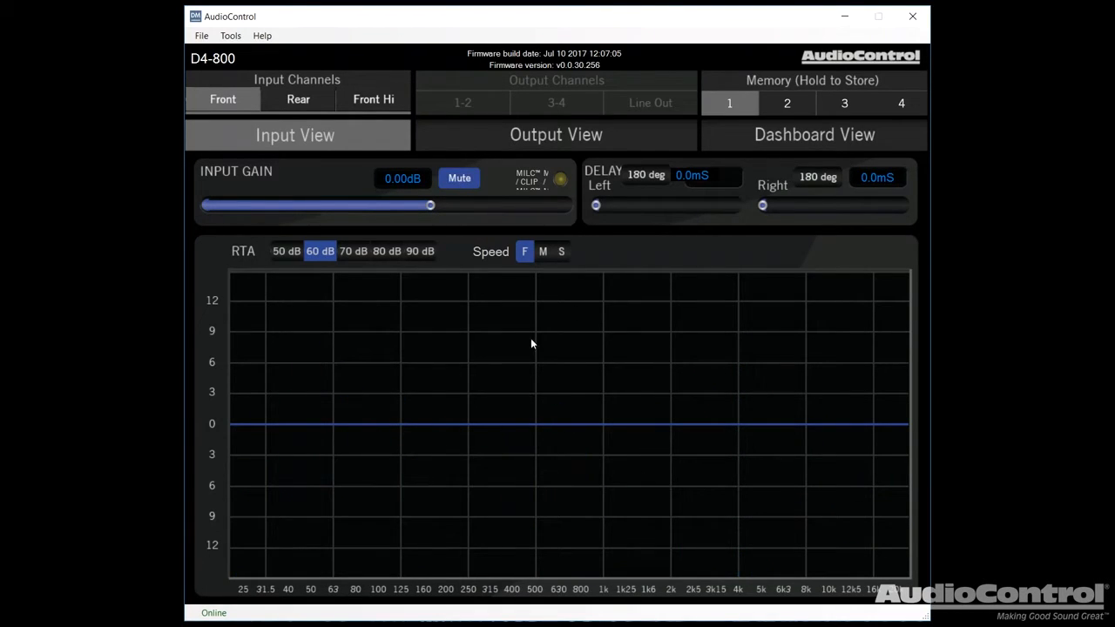
{"action": "mouse_move", "coordinate": [453, 192]}
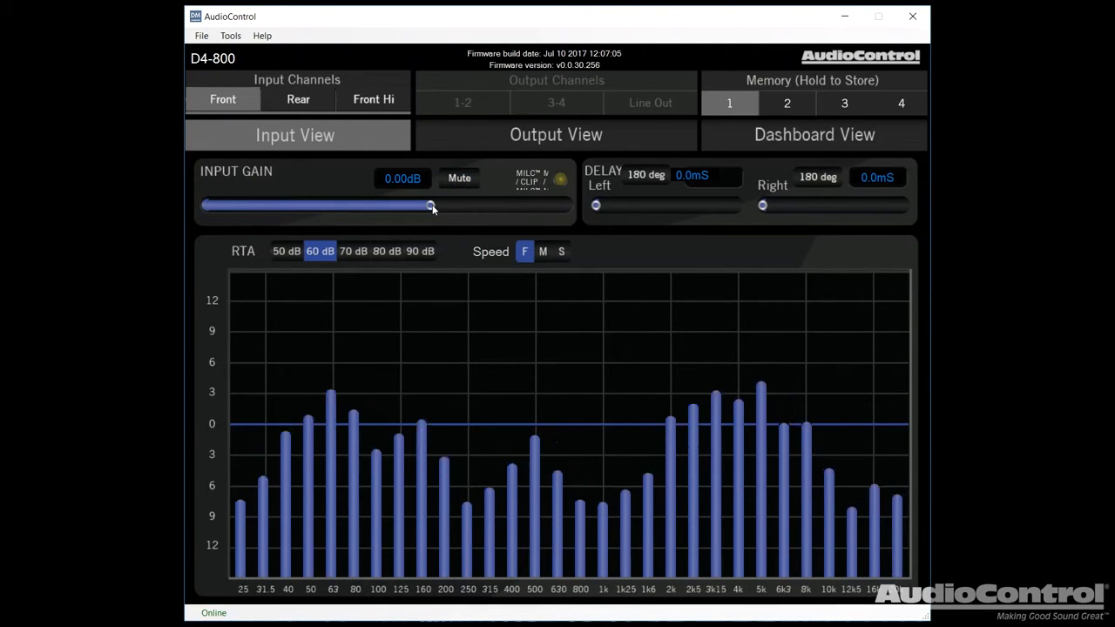
{"action": "left_click_drag", "start_coordinate": [433, 206], "coordinate": [480, 206]}
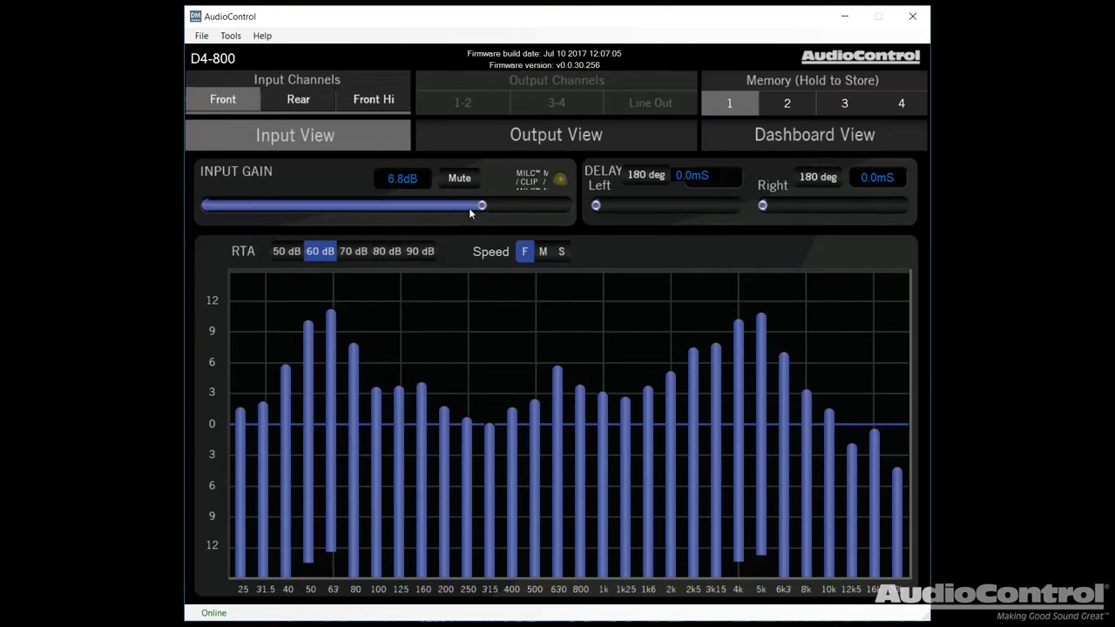
{"action": "left_click_drag", "start_coordinate": [481, 205], "coordinate": [439, 206]}
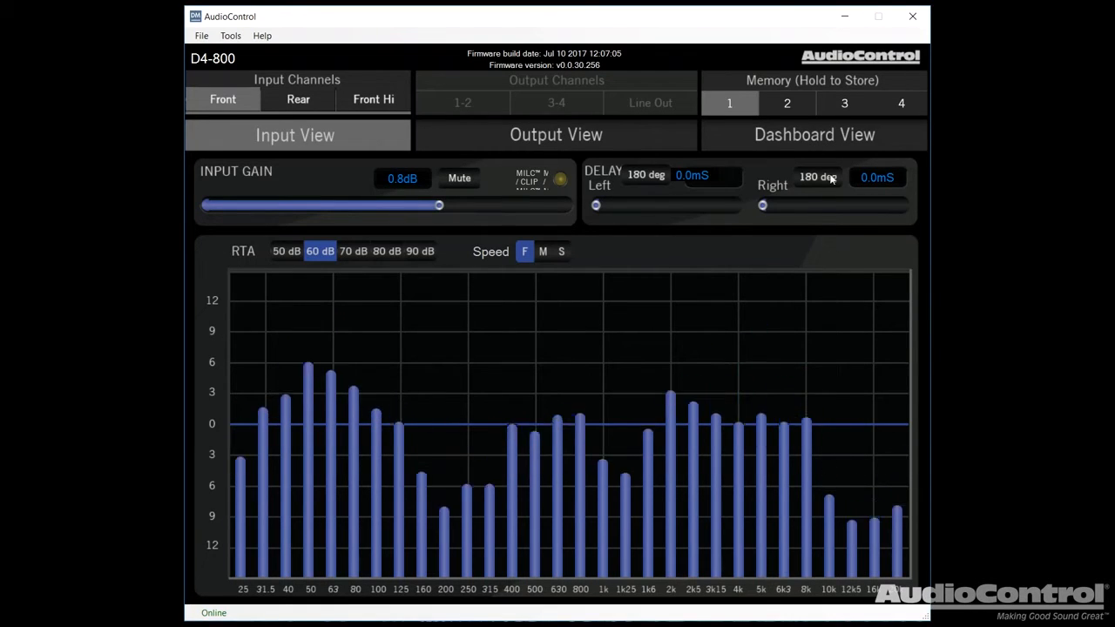
{"action": "left_click", "coordinate": [645, 174]}
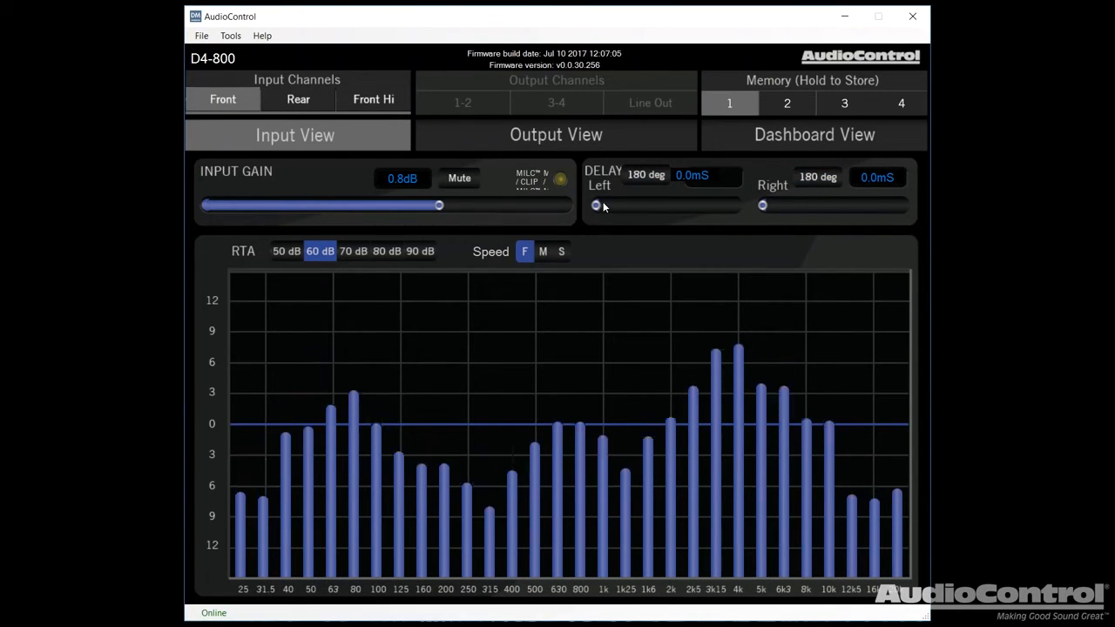
{"action": "left_click_drag", "start_coordinate": [596, 205], "coordinate": [599, 206]}
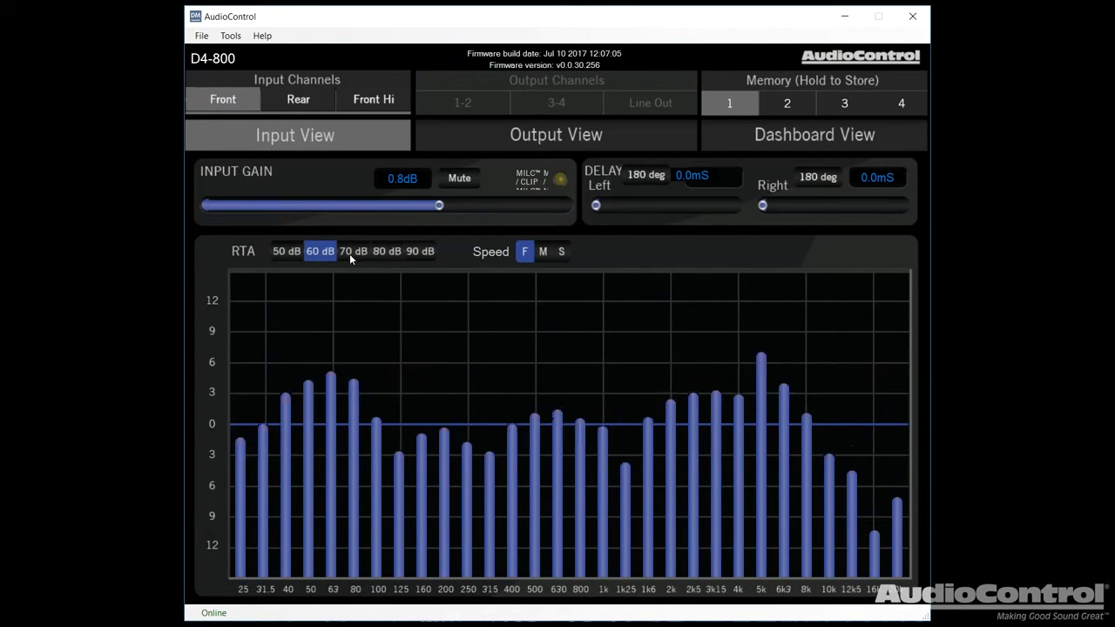
Step: Try the 70 dB range, return to 60 dB, and set analyzer speed to S
{"action": "left_click", "coordinate": [352, 251]}
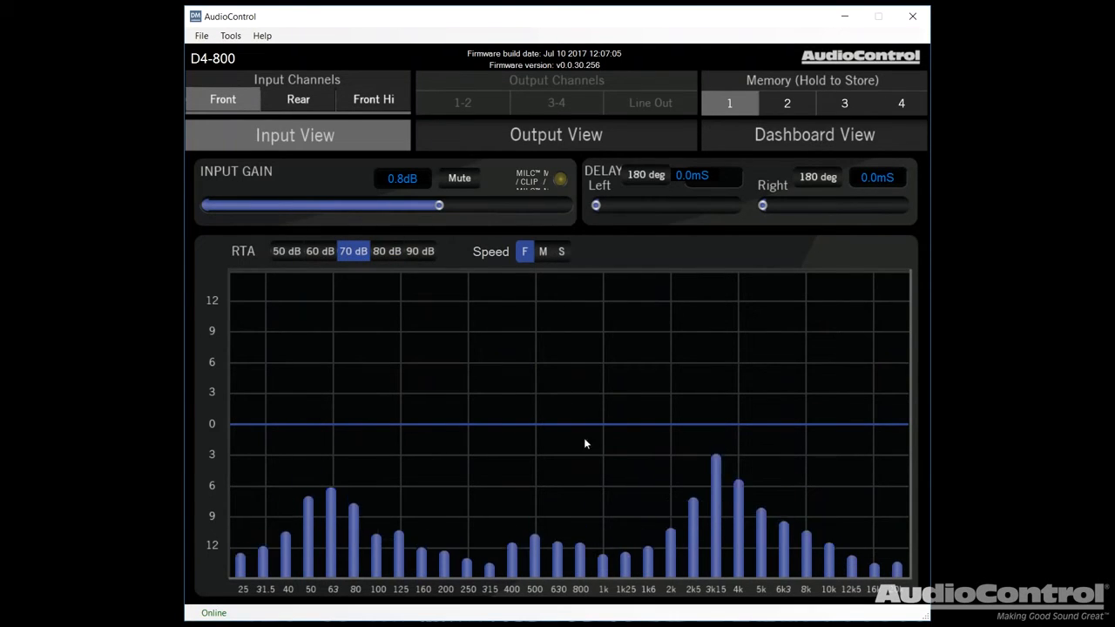
{"action": "left_click", "coordinate": [320, 251]}
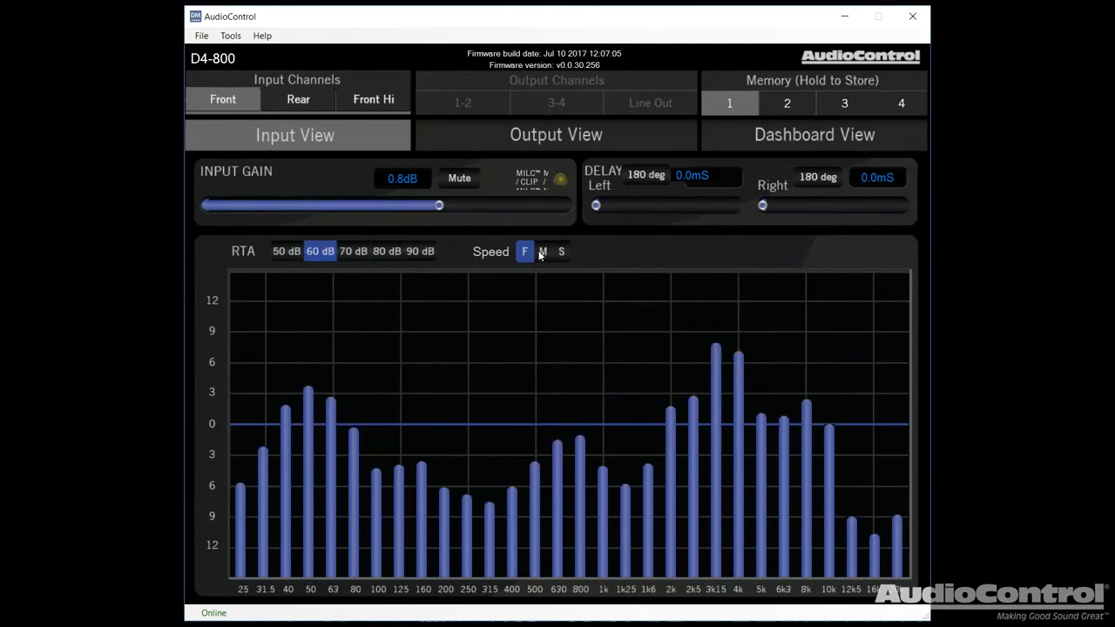
{"action": "left_click", "coordinate": [543, 251]}
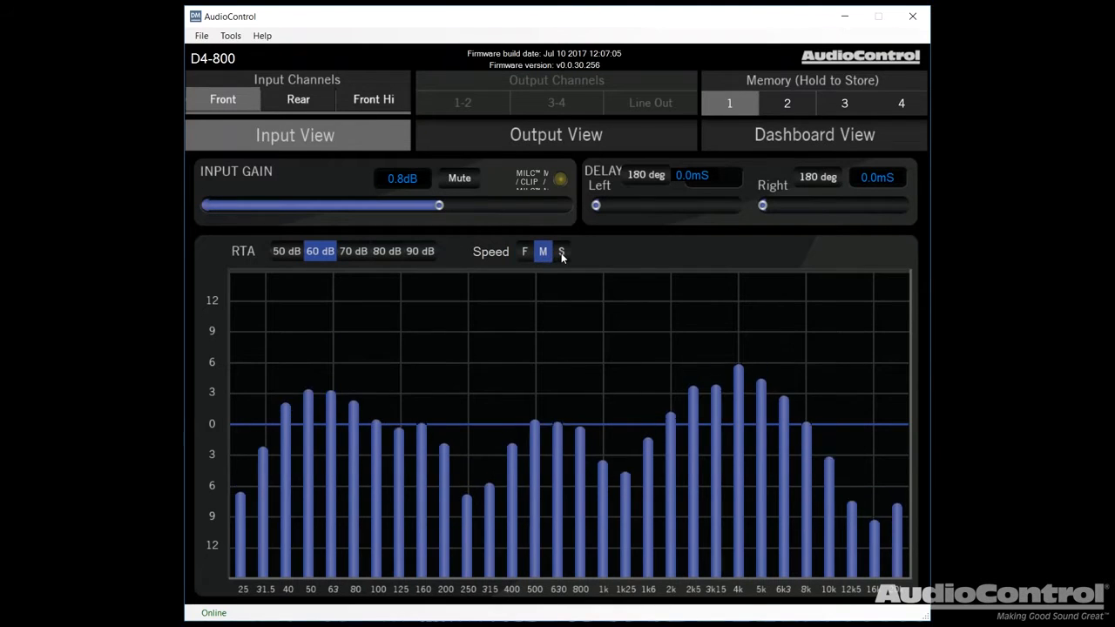
{"action": "left_click", "coordinate": [561, 251]}
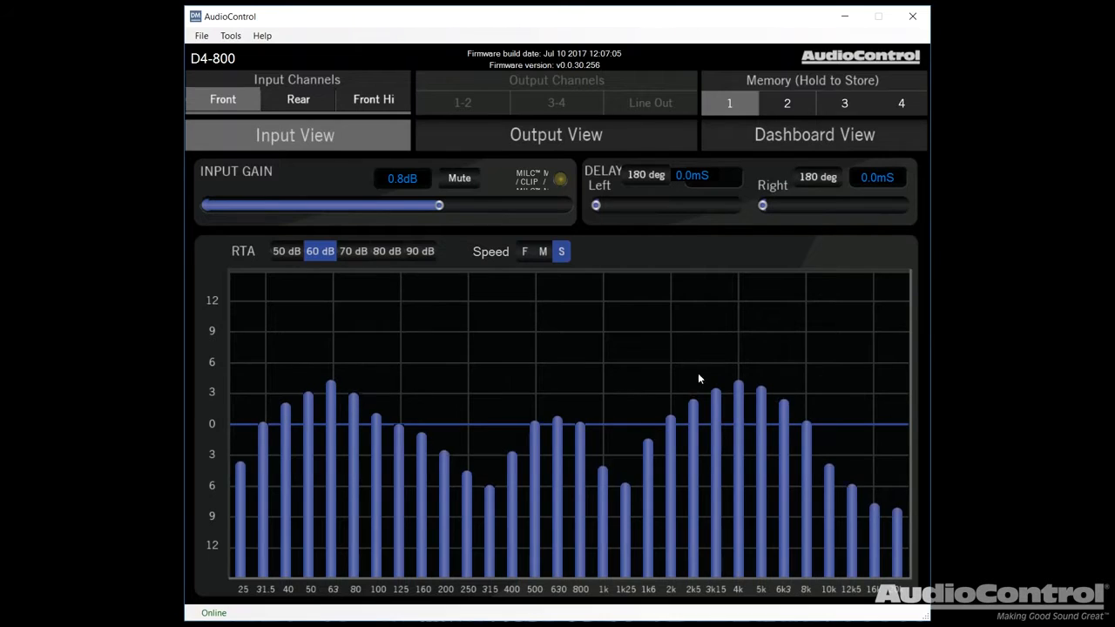
Step: Switch the RTA to 80 dB, raise Front Input Gain to 9.0 dB, and go to Output View
{"action": "left_click", "coordinate": [387, 251]}
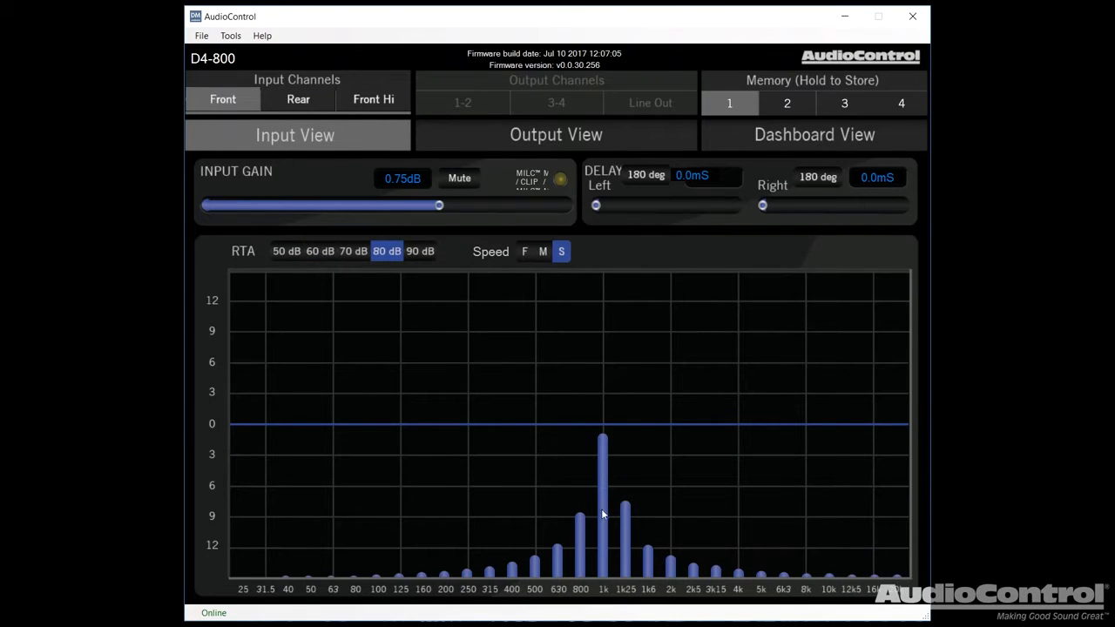
{"action": "mouse_move", "coordinate": [610, 432]}
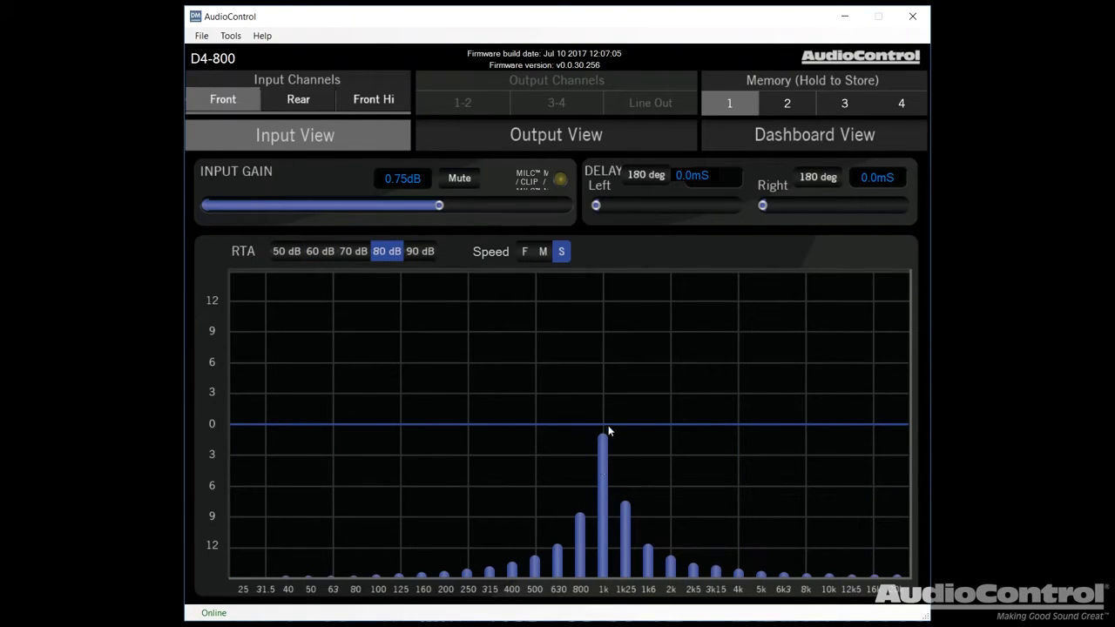
{"action": "mouse_move", "coordinate": [439, 206]}
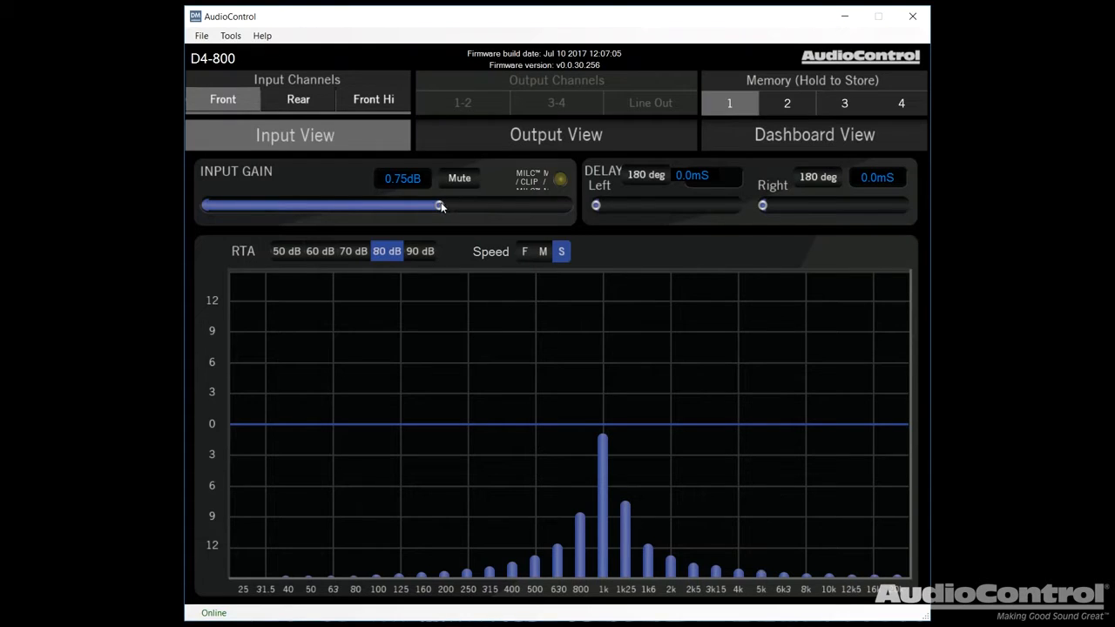
{"action": "left_click_drag", "start_coordinate": [439, 206], "coordinate": [531, 205]}
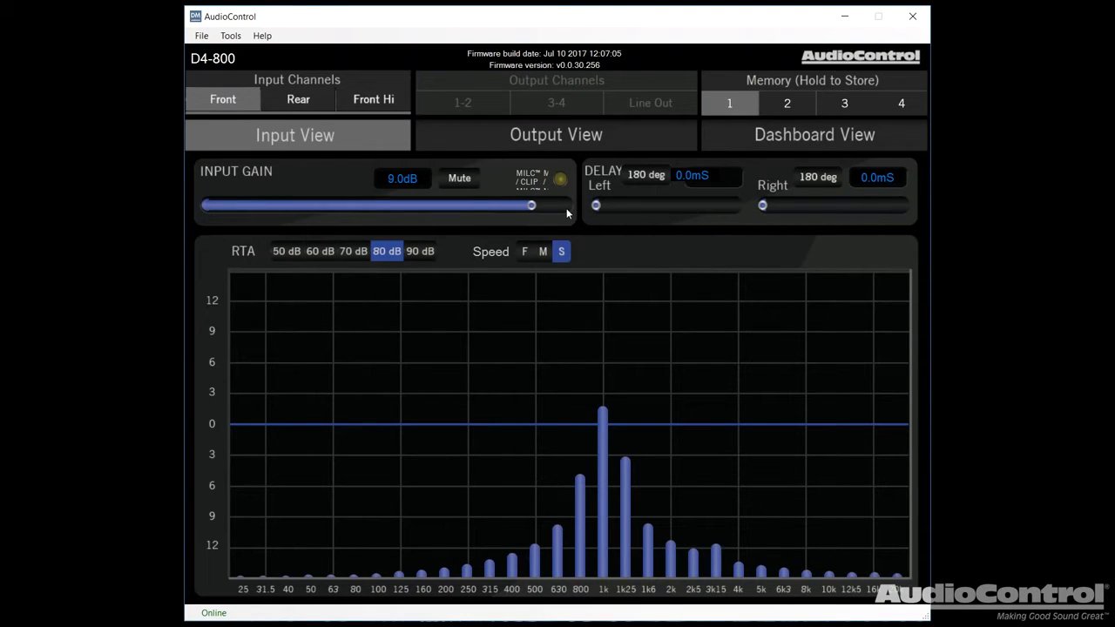
{"action": "left_click", "coordinate": [556, 134]}
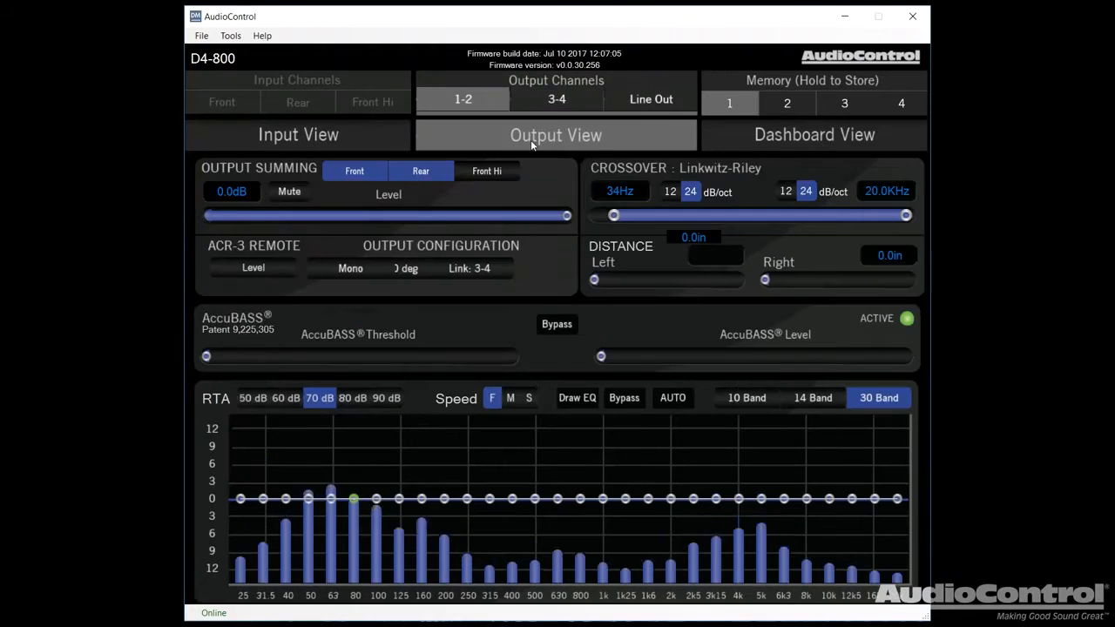
{"action": "mouse_move", "coordinate": [558, 98]}
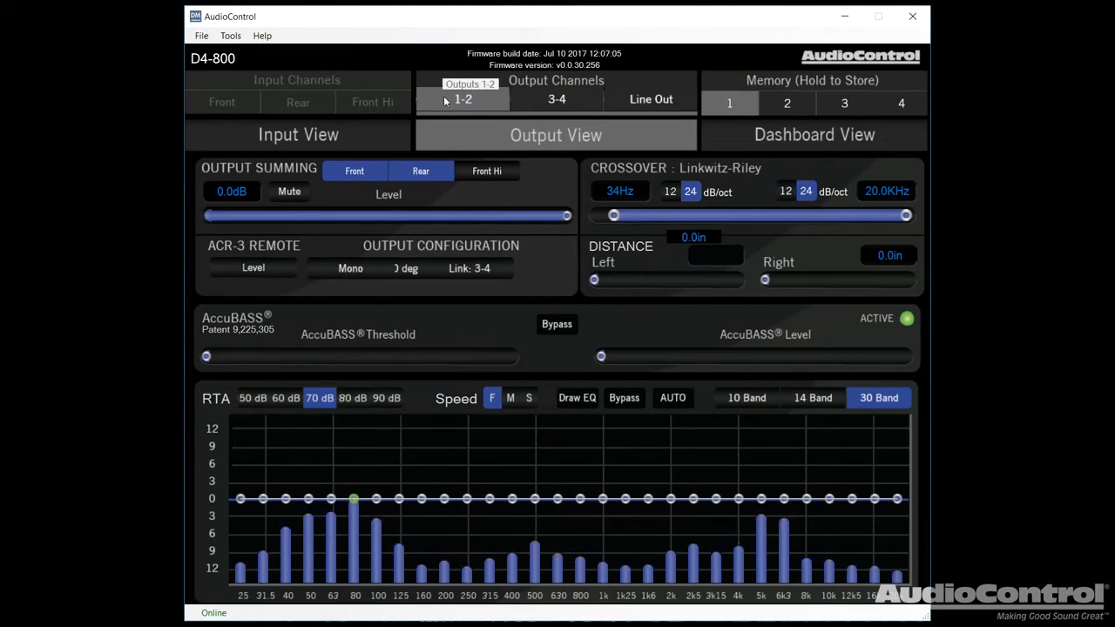
Step: View the settings for output channels 1-2
{"action": "left_click", "coordinate": [558, 98]}
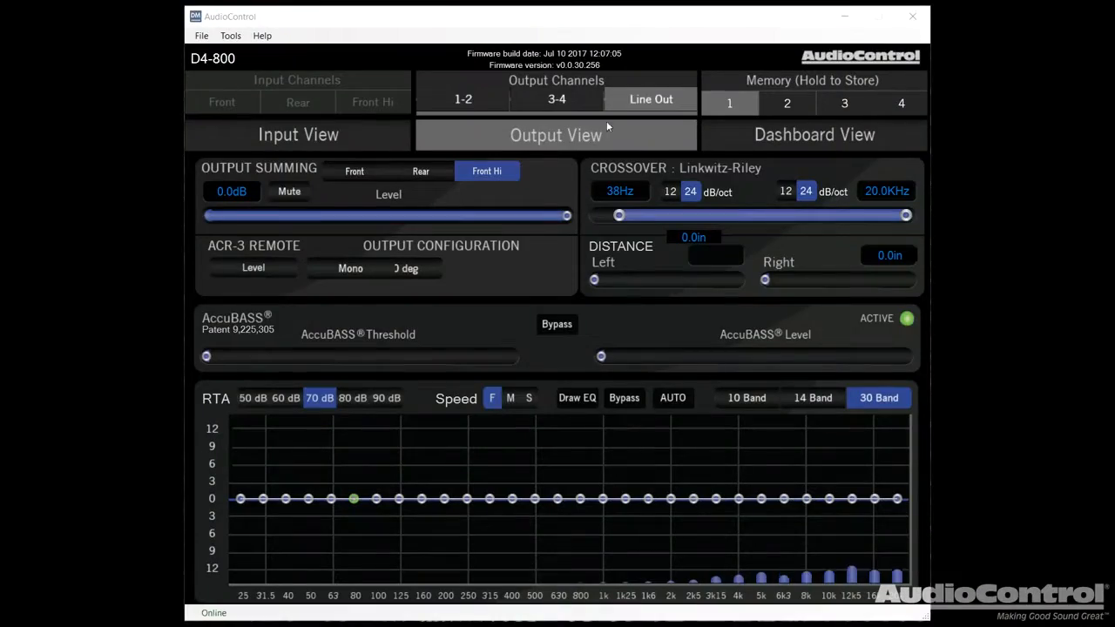
{"action": "mouse_move", "coordinate": [652, 97]}
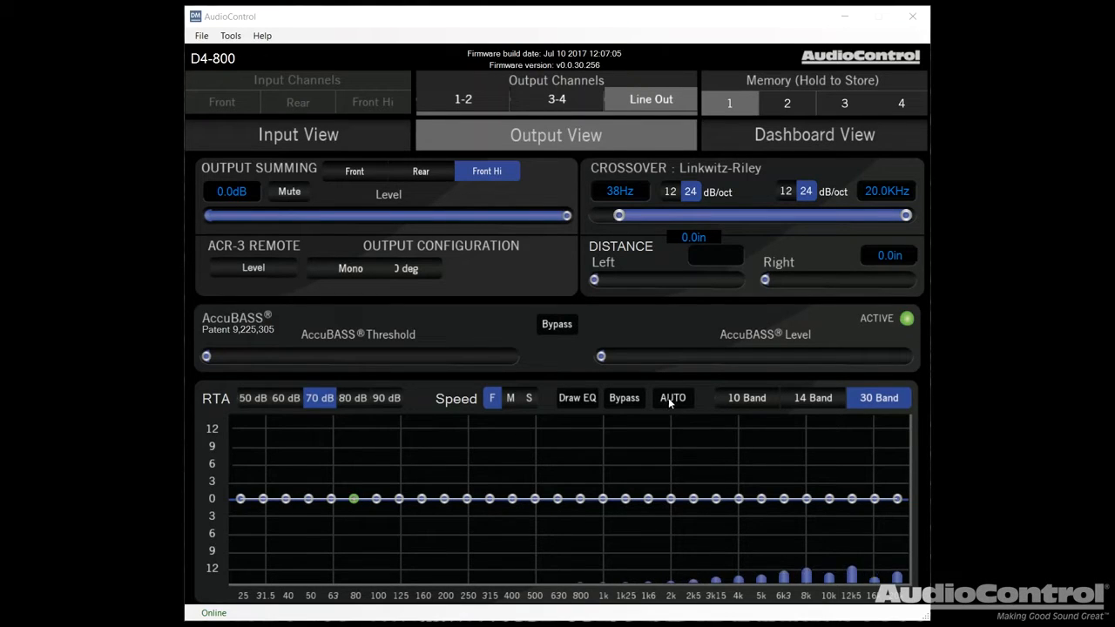
Step: Return to outputs 1-2 and add Front Hi to their Output Summing
{"action": "left_click", "coordinate": [463, 98]}
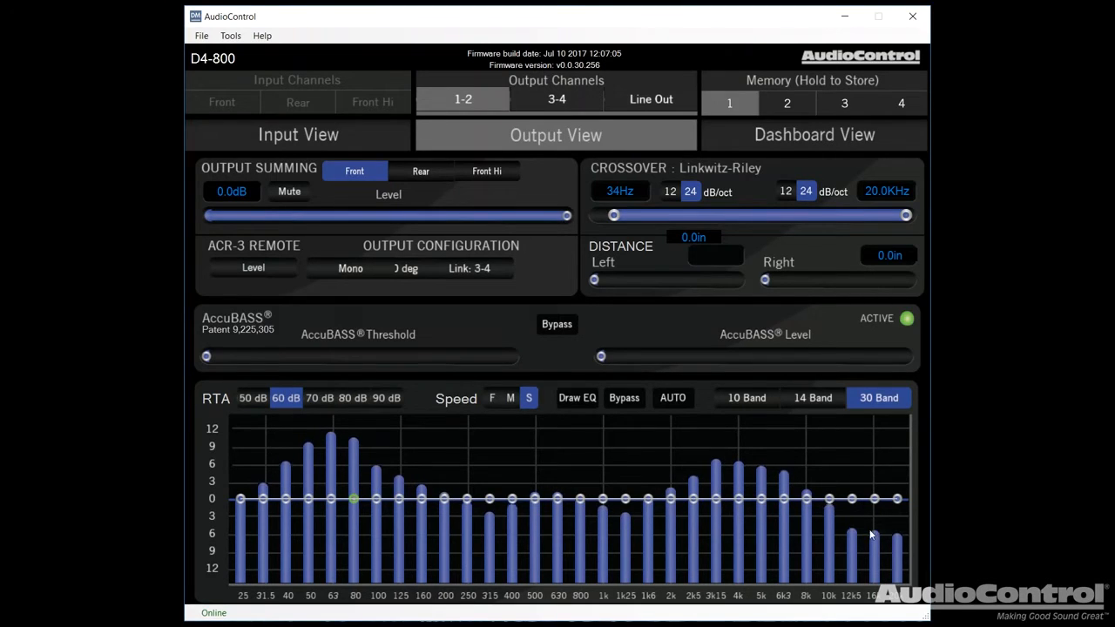
{"action": "left_click", "coordinate": [487, 171]}
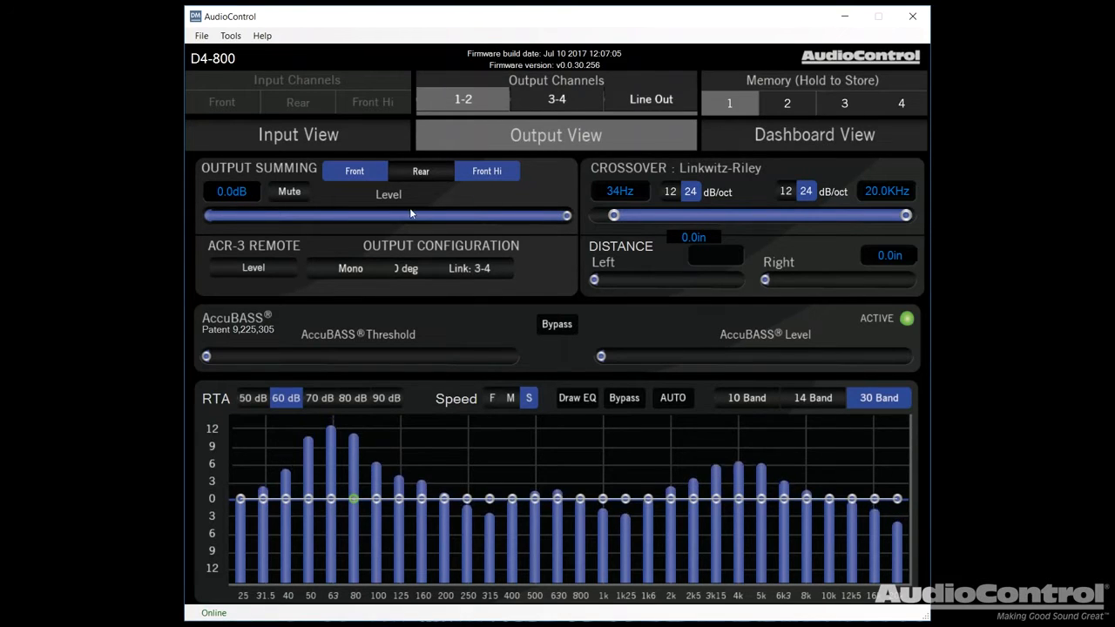
Step: Enable ACR-3 Remote Level on outputs 1-2 and toggle Mono on then off, staying stereo
{"action": "left_click", "coordinate": [319, 399]}
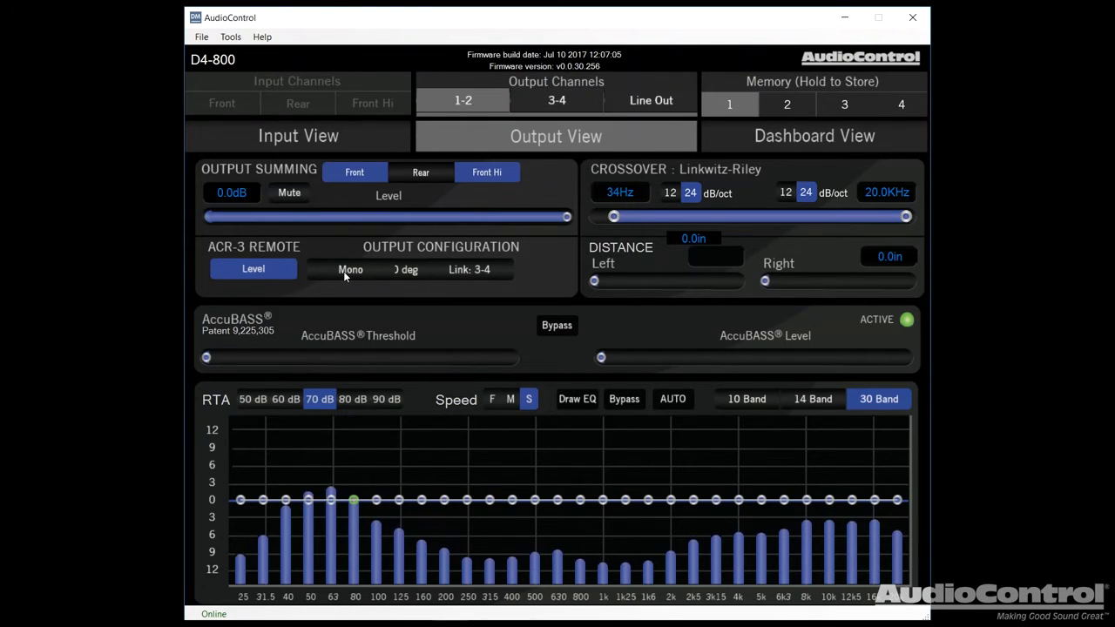
{"action": "left_click", "coordinate": [350, 268]}
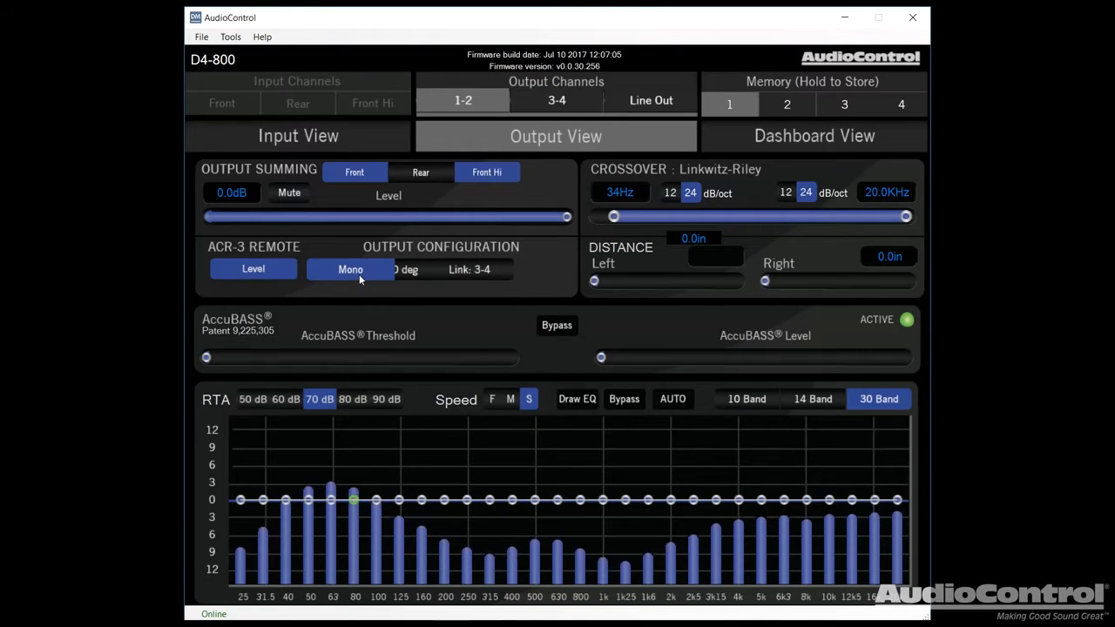
{"action": "left_click", "coordinate": [254, 268]}
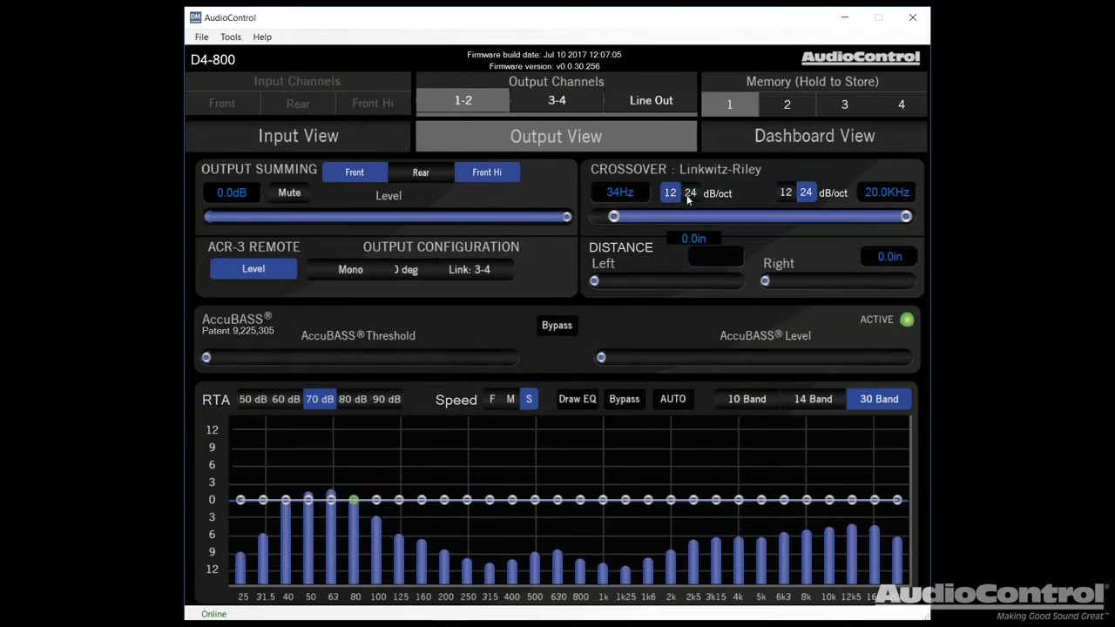
Step: Set a 12 dB/oct high-pass slope and open the crossover to 50 Hz and 20.0 kHz
{"action": "left_click", "coordinate": [690, 192]}
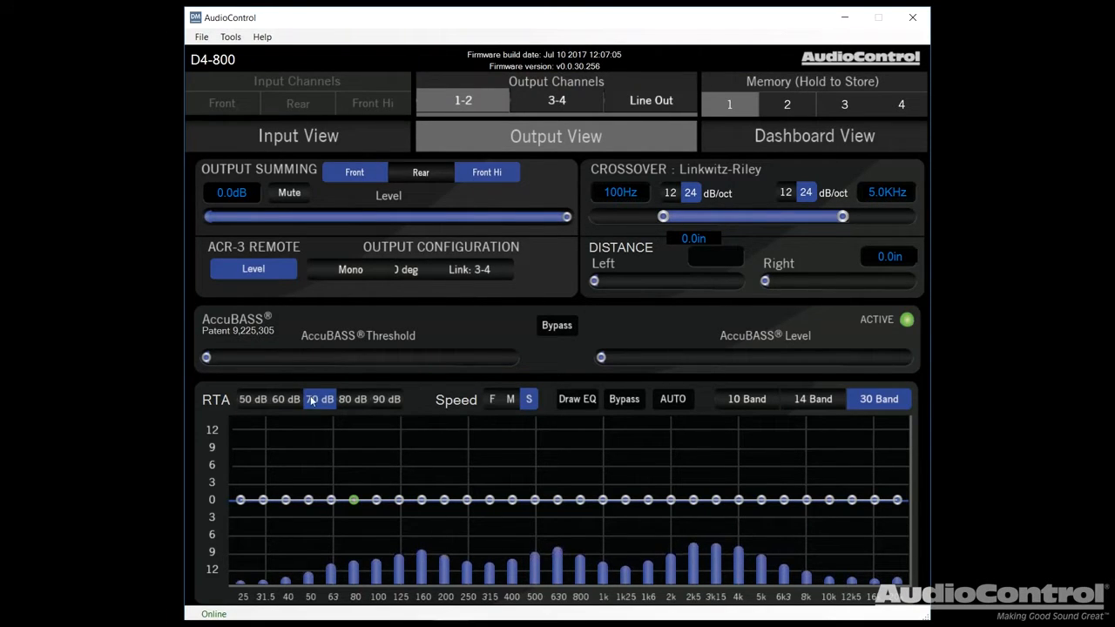
{"action": "left_click", "coordinate": [286, 399]}
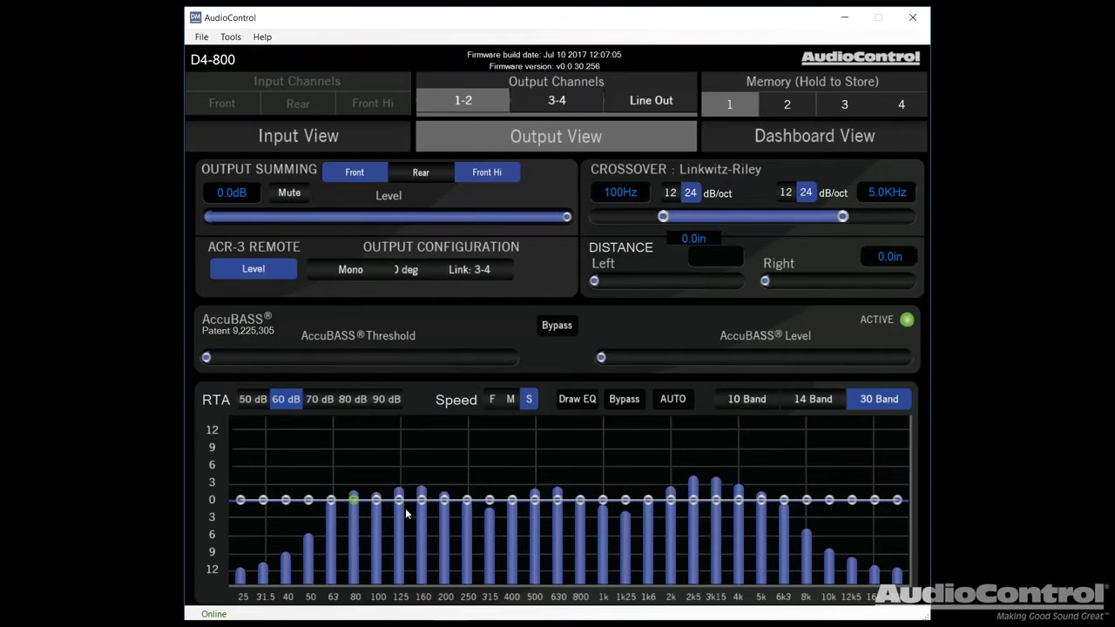
{"action": "left_click_drag", "start_coordinate": [662, 216], "coordinate": [676, 216]}
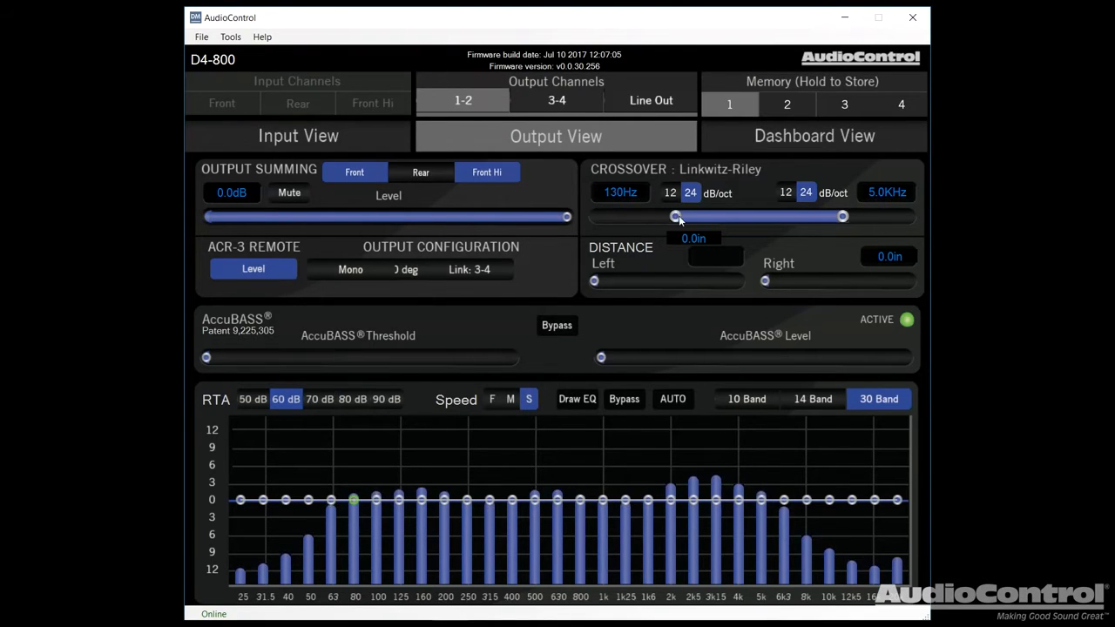
{"action": "left_click_drag", "start_coordinate": [676, 216], "coordinate": [681, 216]}
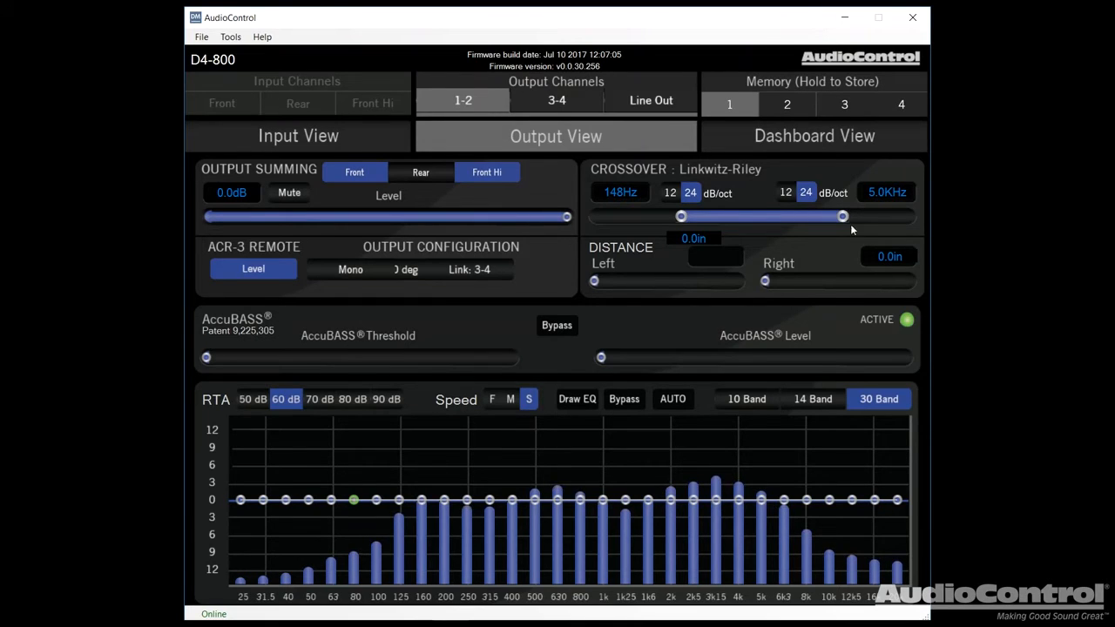
{"action": "left_click_drag", "start_coordinate": [843, 216], "coordinate": [777, 216]}
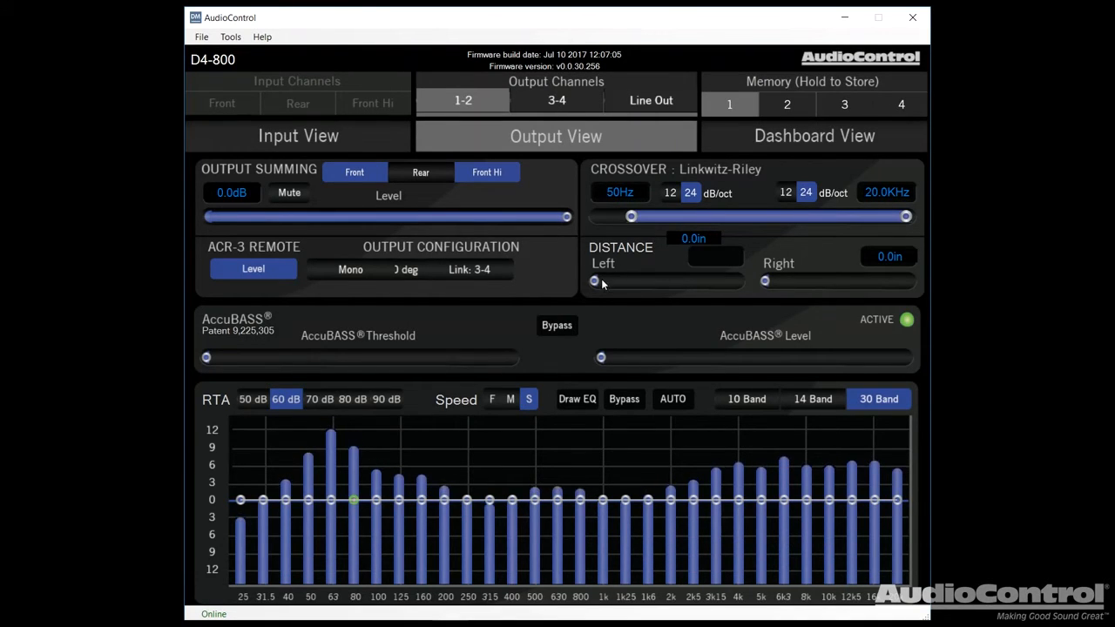
{"action": "left_click_drag", "start_coordinate": [594, 281], "coordinate": [652, 280]}
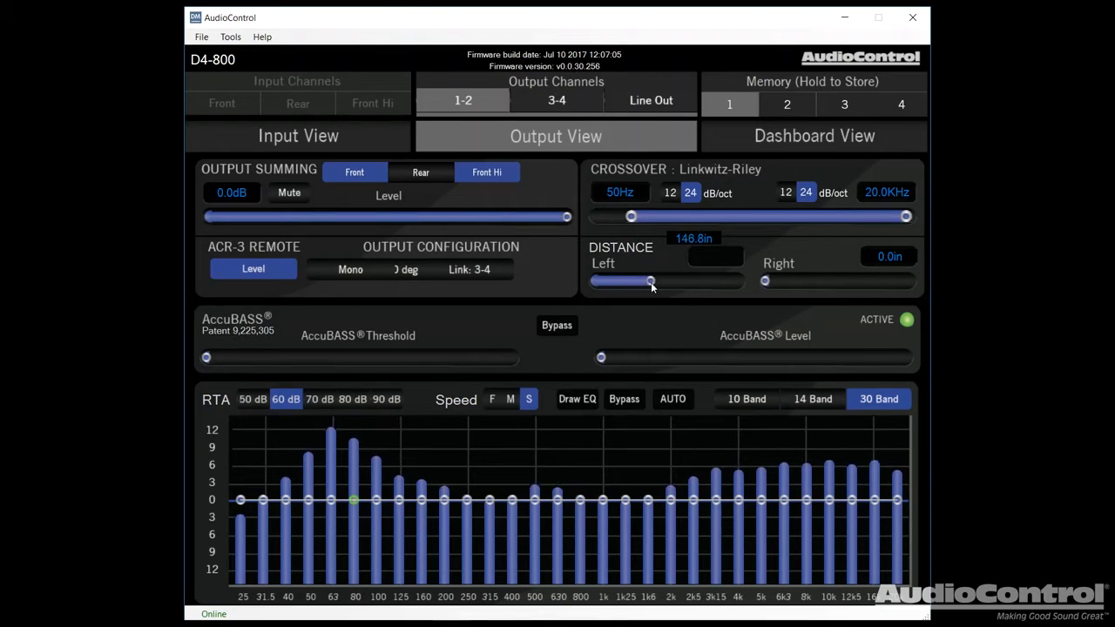
{"action": "left_click_drag", "start_coordinate": [650, 280], "coordinate": [593, 281]}
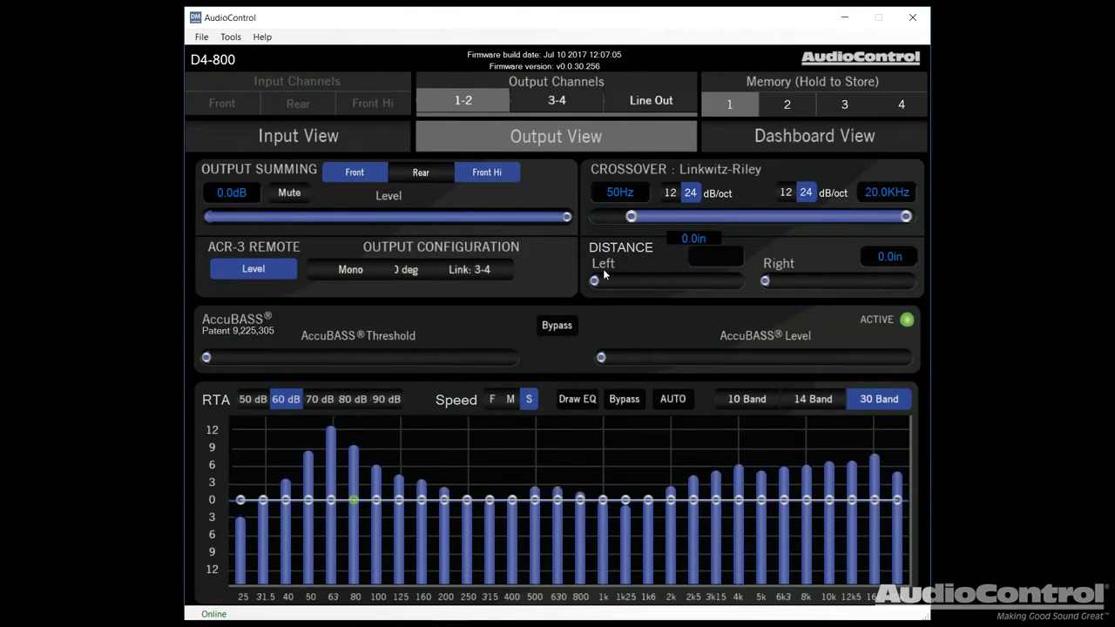
{"action": "left_click", "coordinate": [693, 237]}
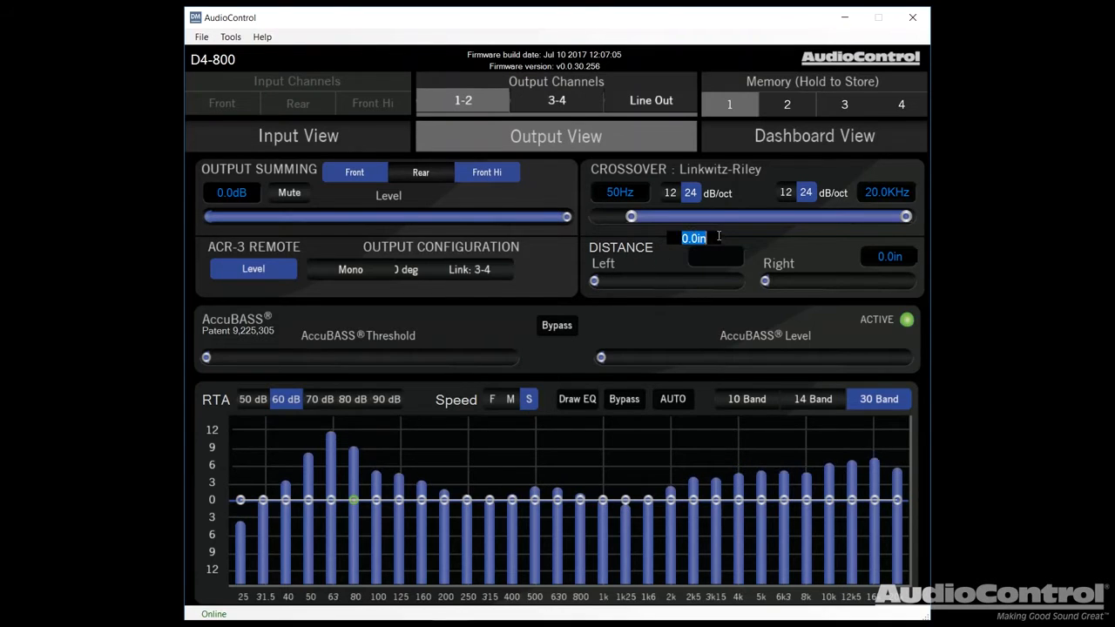
{"action": "type", "text": "20"}
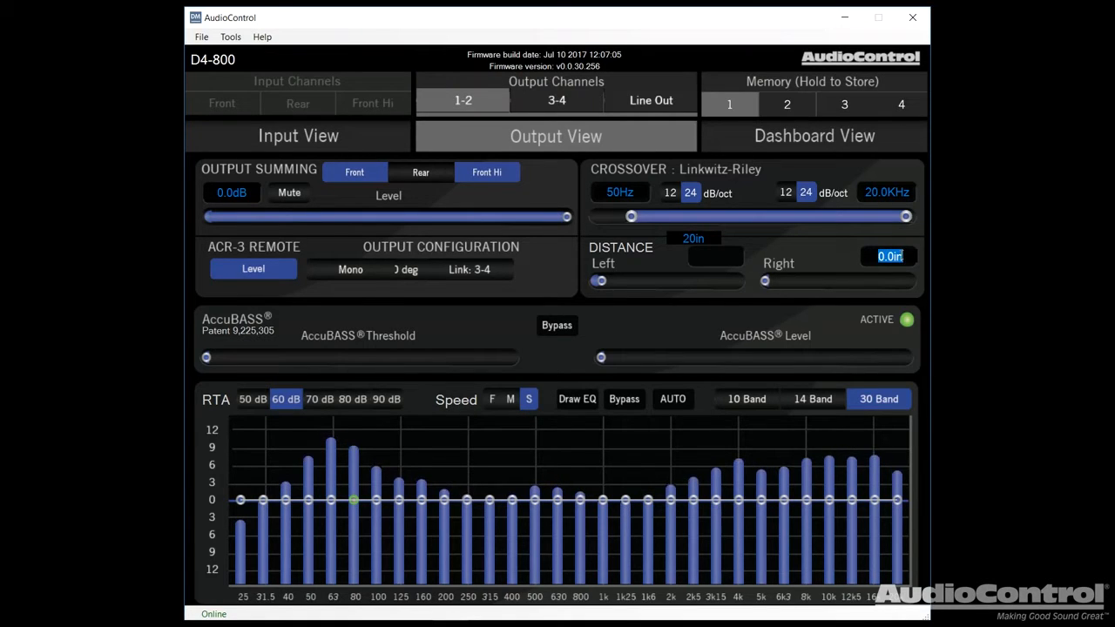
{"action": "left_click_drag", "start_coordinate": [765, 278], "coordinate": [788, 279]}
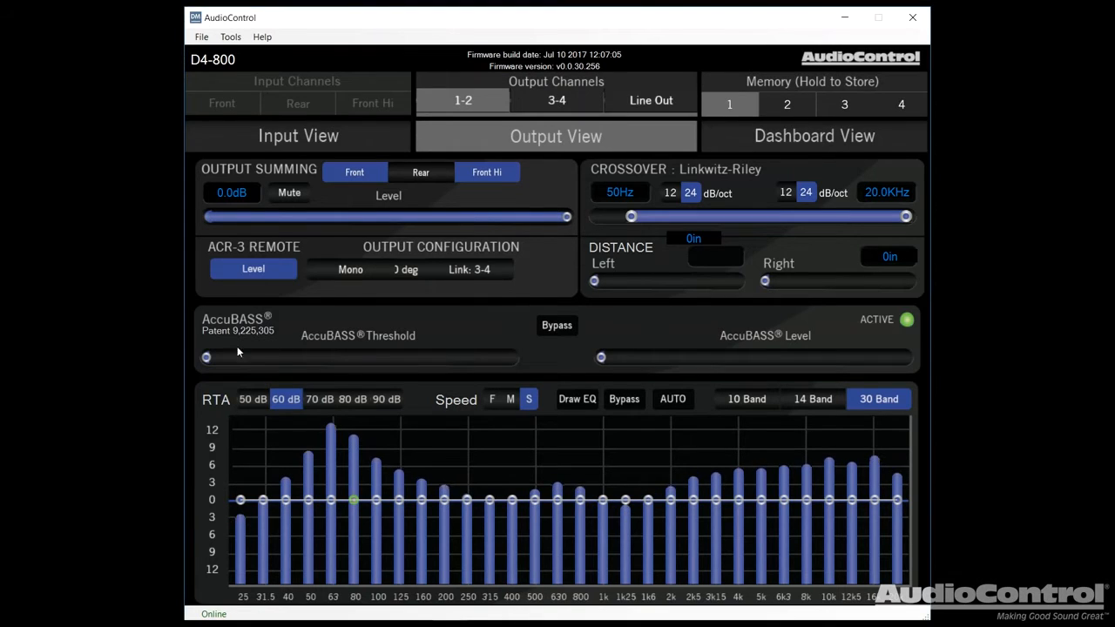
{"action": "left_click_drag", "start_coordinate": [206, 357], "coordinate": [446, 357]}
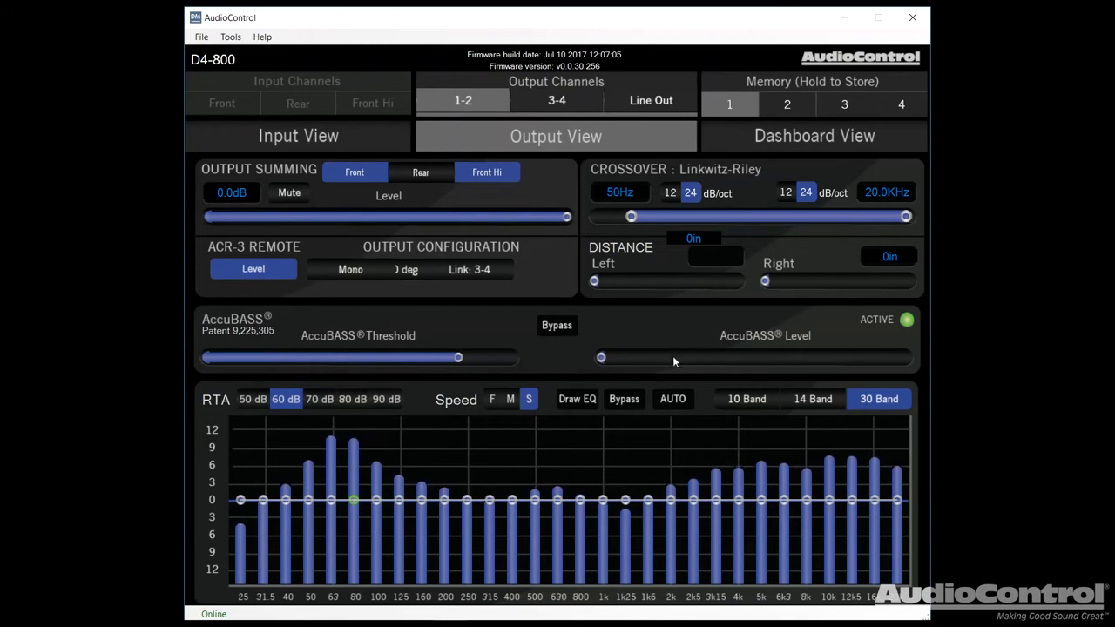
{"action": "left_click_drag", "start_coordinate": [600, 357], "coordinate": [631, 358]}
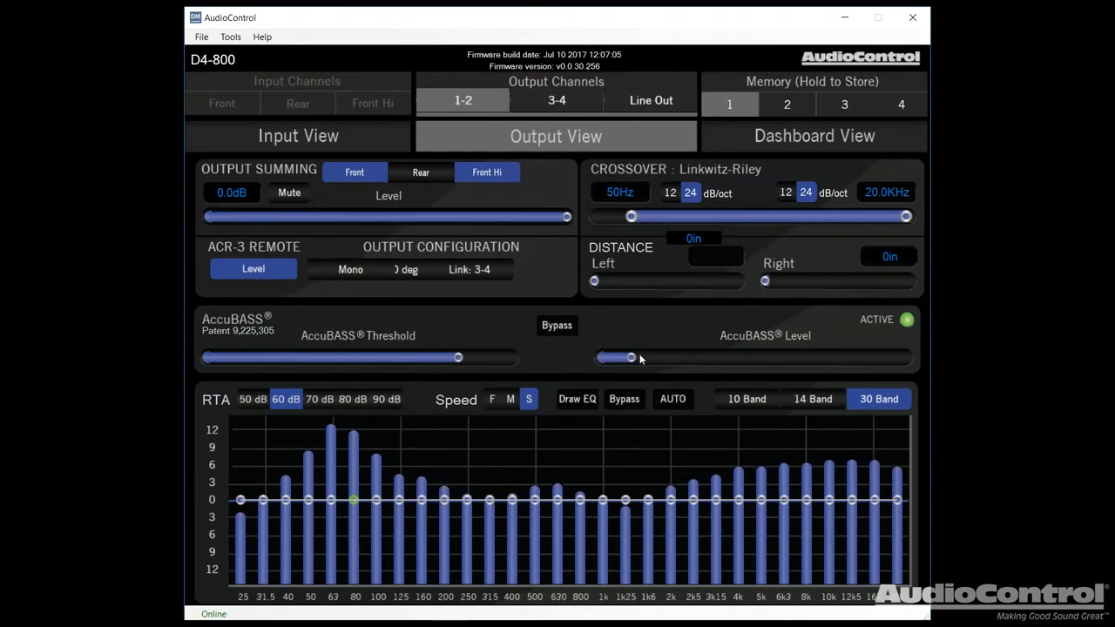
{"action": "left_click_drag", "start_coordinate": [630, 357], "coordinate": [826, 357]}
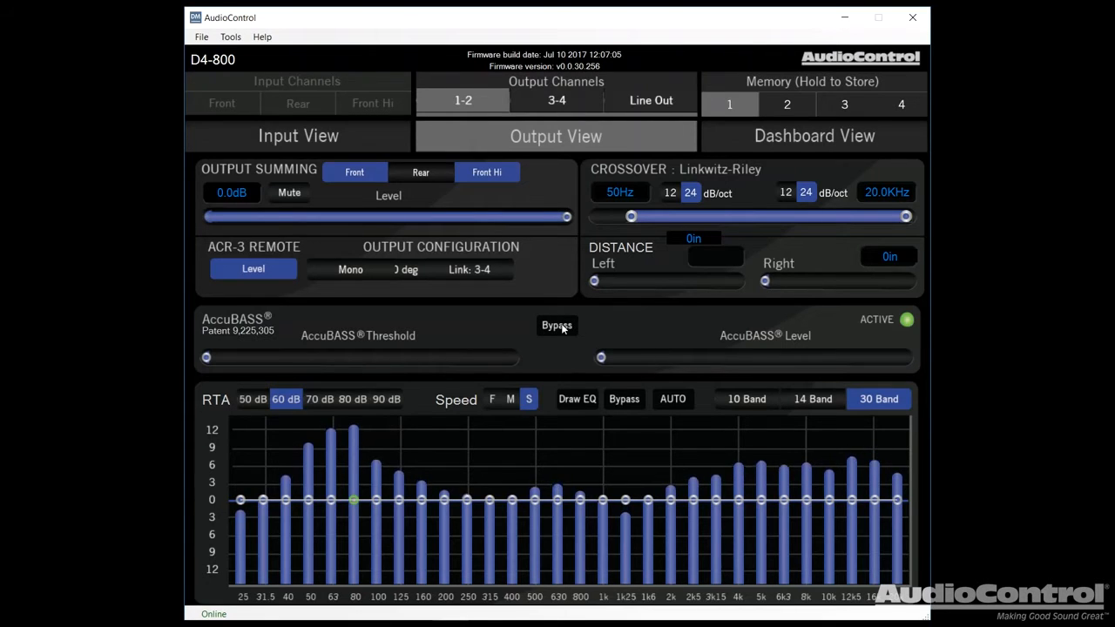
Step: Bypass AccuBASS, compare 14- and 10-band EQ modes, and leave the output EQ at 30 Band
{"action": "left_click", "coordinate": [558, 326]}
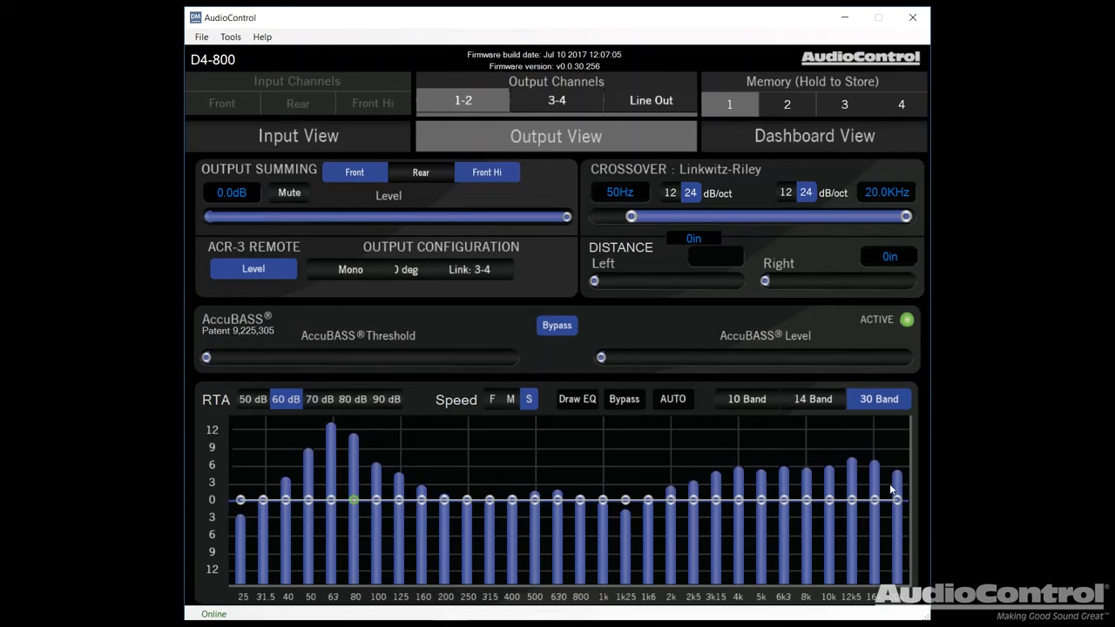
{"action": "left_click", "coordinate": [812, 399]}
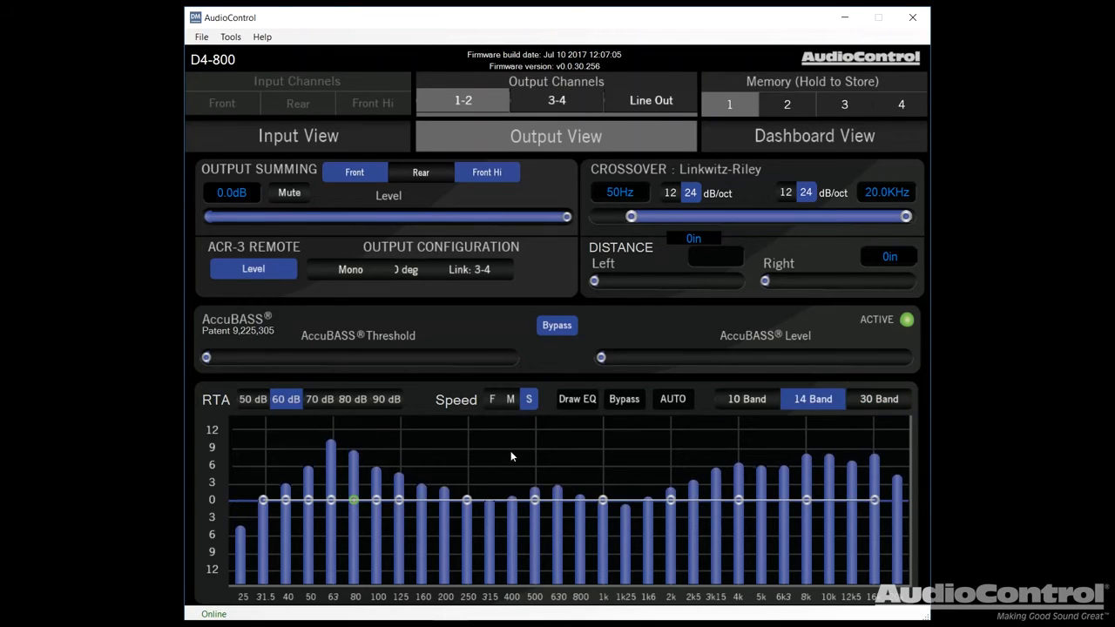
{"action": "left_click", "coordinate": [746, 399]}
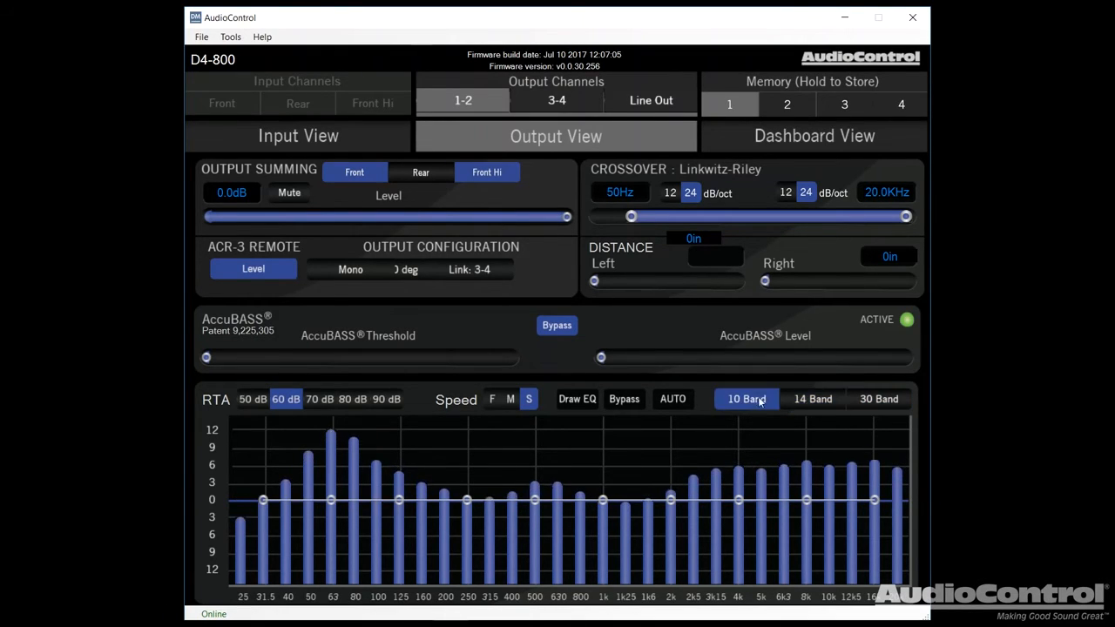
{"action": "left_click", "coordinate": [812, 399]}
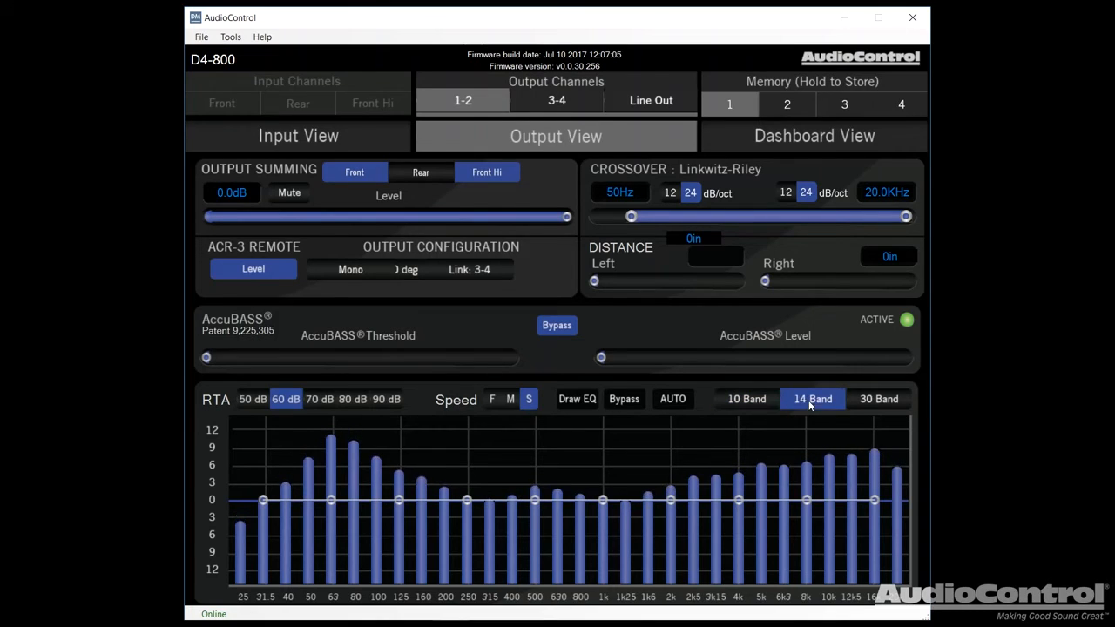
{"action": "left_click", "coordinate": [878, 399]}
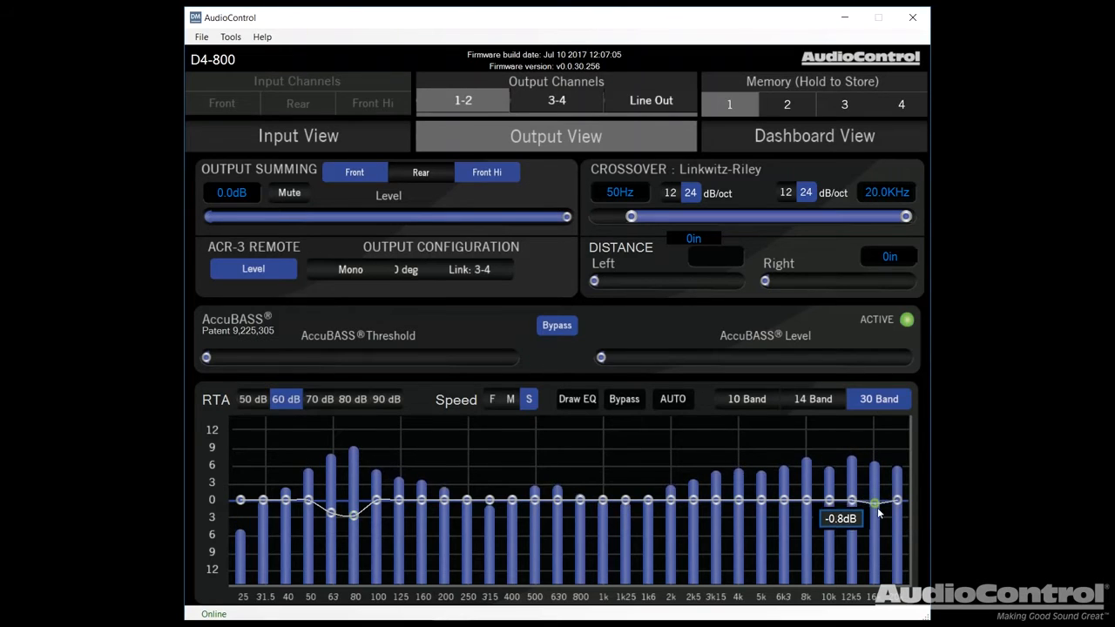
Step: Cut an upper EQ band slightly, compare with Bypass, then sketch a freehand curve using Draw EQ
{"action": "left_click_drag", "start_coordinate": [875, 502], "coordinate": [896, 520]}
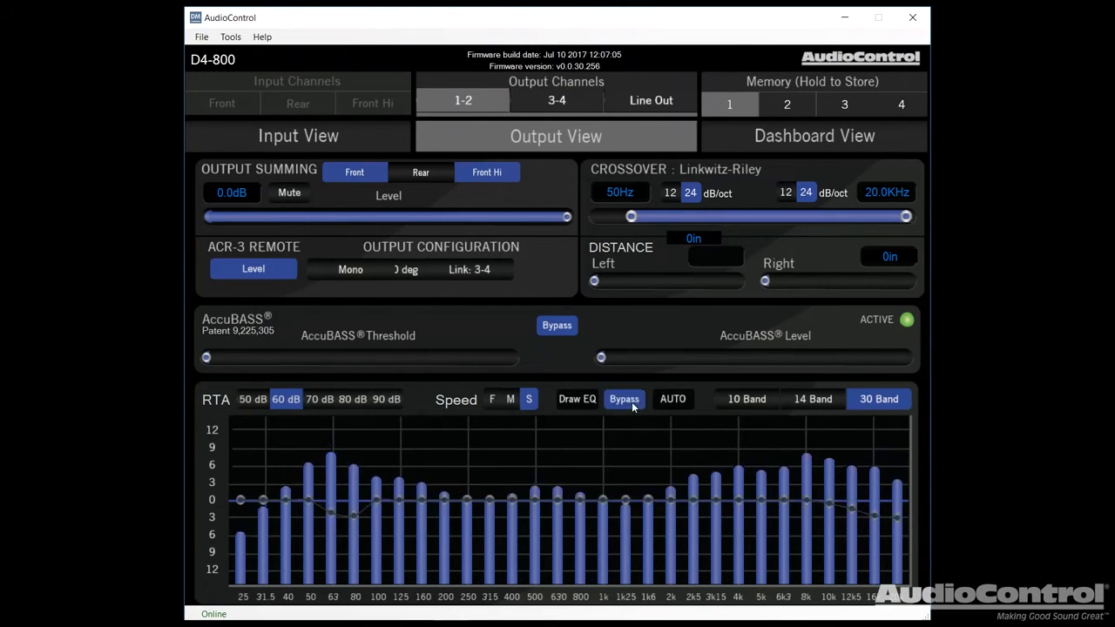
{"action": "left_click", "coordinate": [624, 399]}
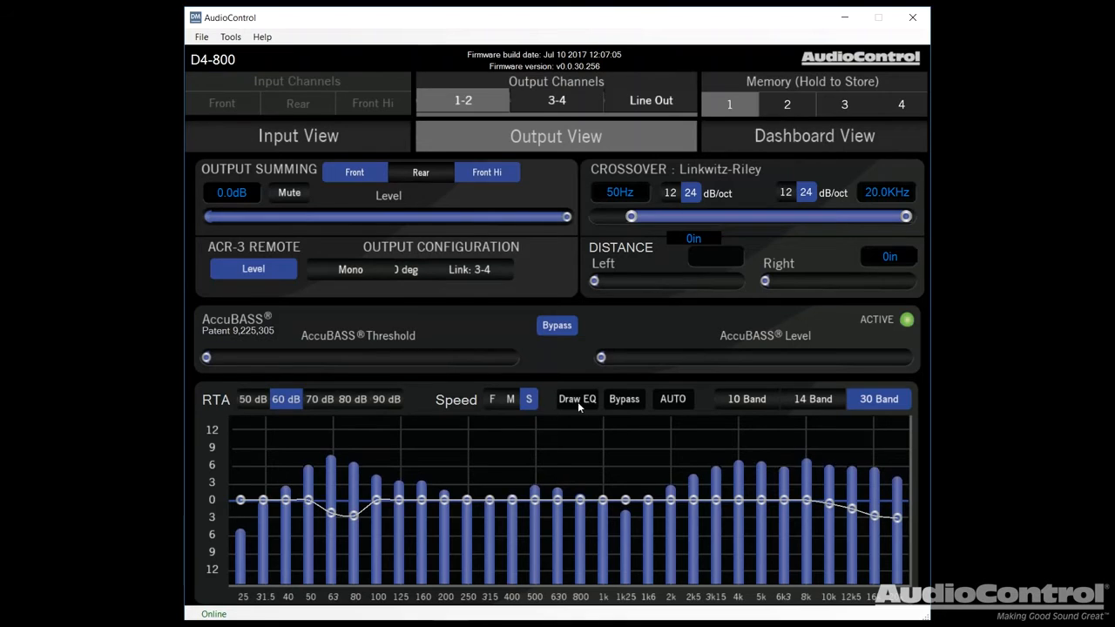
{"action": "left_click", "coordinate": [575, 399]}
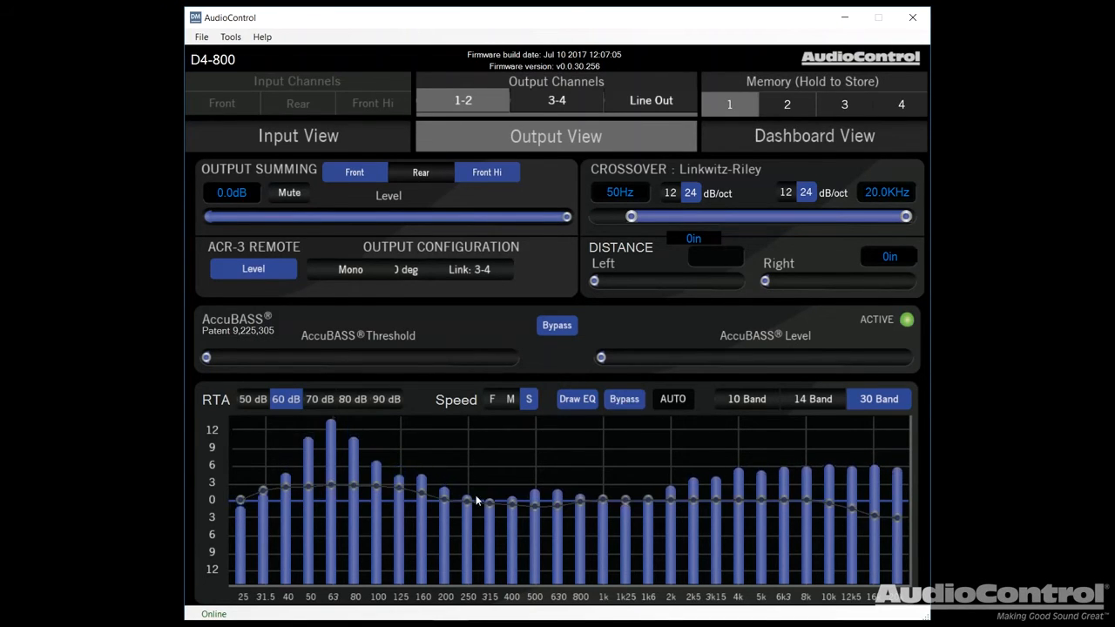
{"action": "left_click_drag", "start_coordinate": [631, 216], "coordinate": [599, 216]}
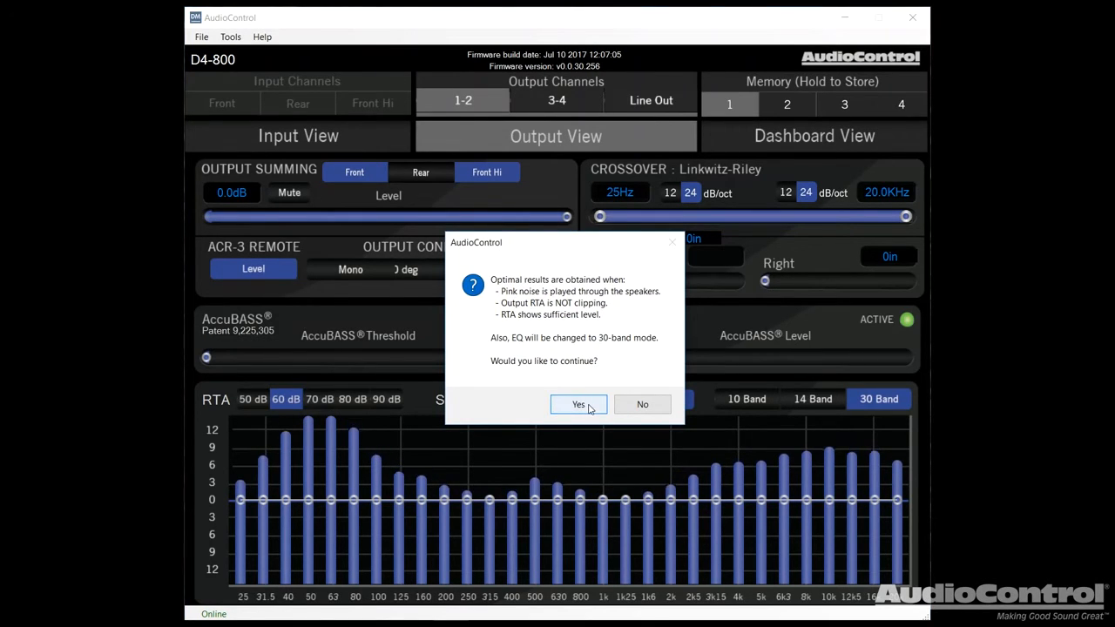
Step: Run AUTO EQ flattening against the pink-noise response, confirming with Yes
{"action": "left_click", "coordinate": [578, 404]}
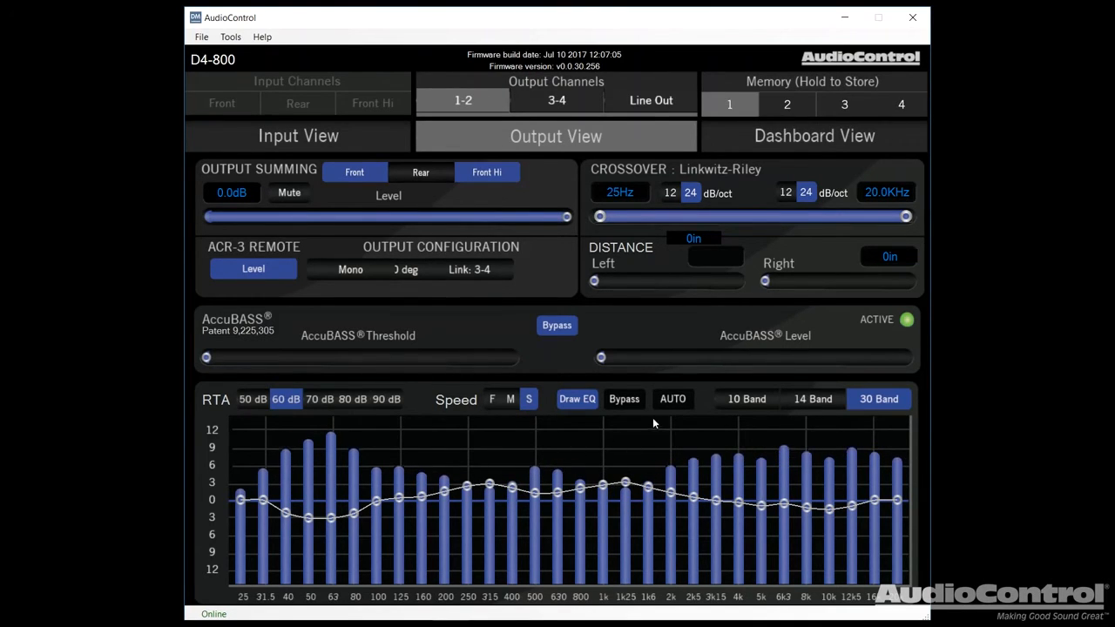
{"action": "left_click", "coordinate": [672, 399]}
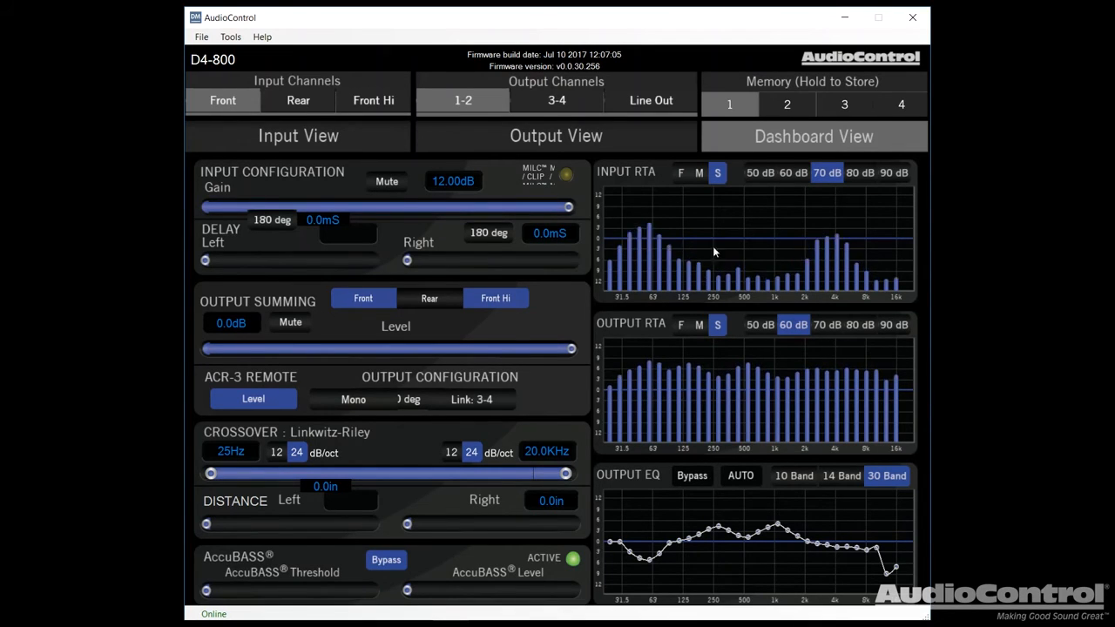
{"action": "mouse_move", "coordinate": [657, 526]}
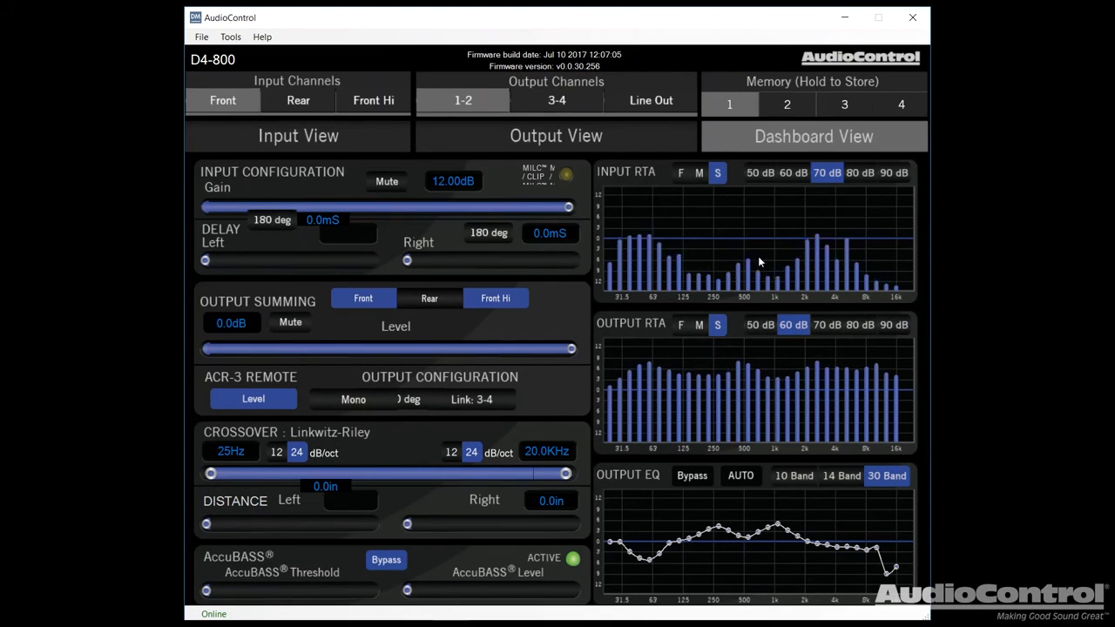
Step: Check the Output View briefly, then show the Dashboard overview with RTAs and EQ curve
{"action": "left_click", "coordinate": [556, 135]}
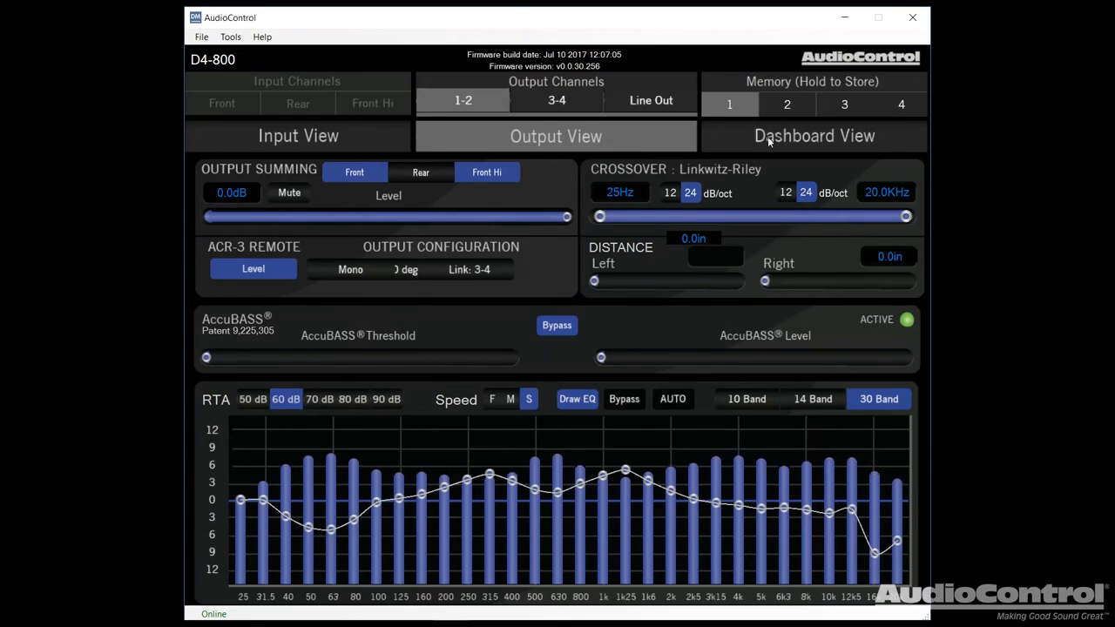
{"action": "left_click", "coordinate": [812, 136]}
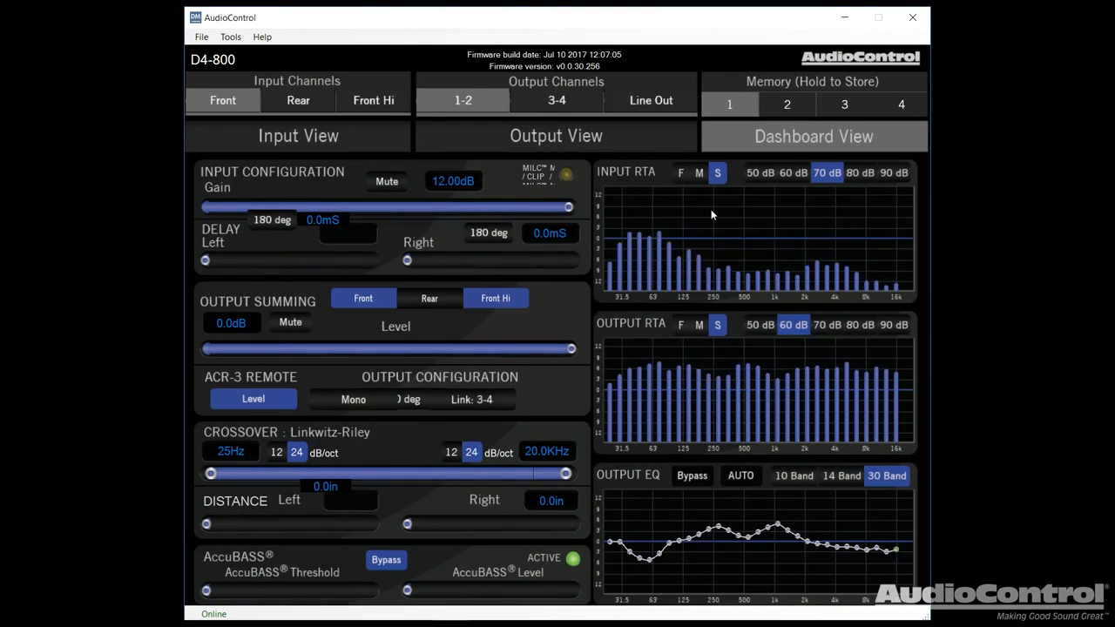
{"action": "mouse_move", "coordinate": [730, 105]}
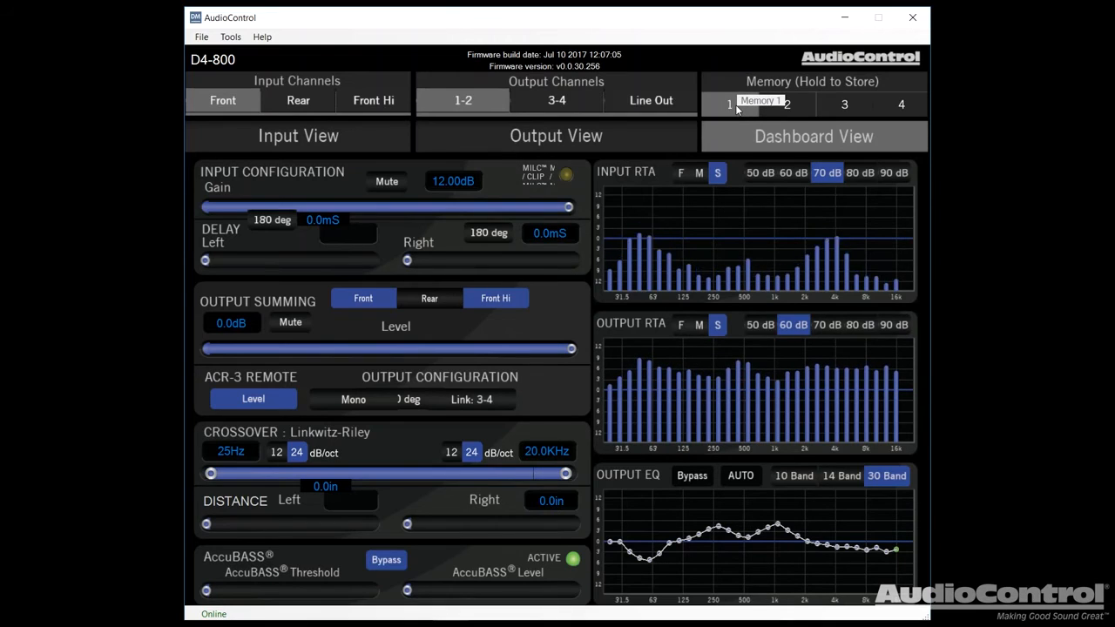
Step: Overwrite memory location 1 with the current tune, confirming with Yes
{"action": "left_click", "coordinate": [728, 105]}
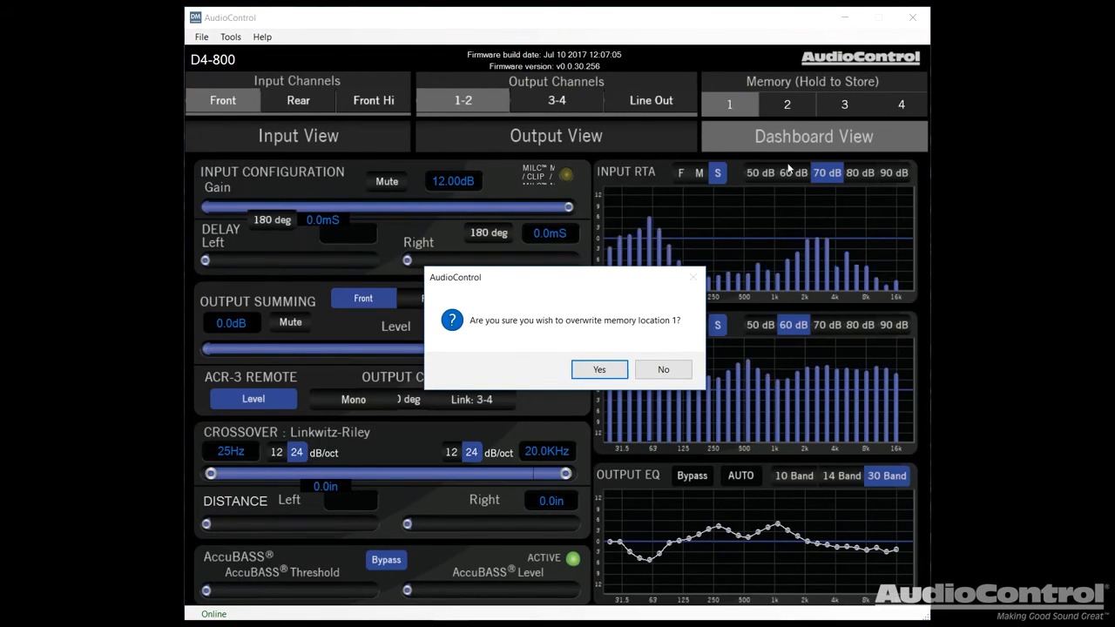
{"action": "left_click", "coordinate": [599, 369]}
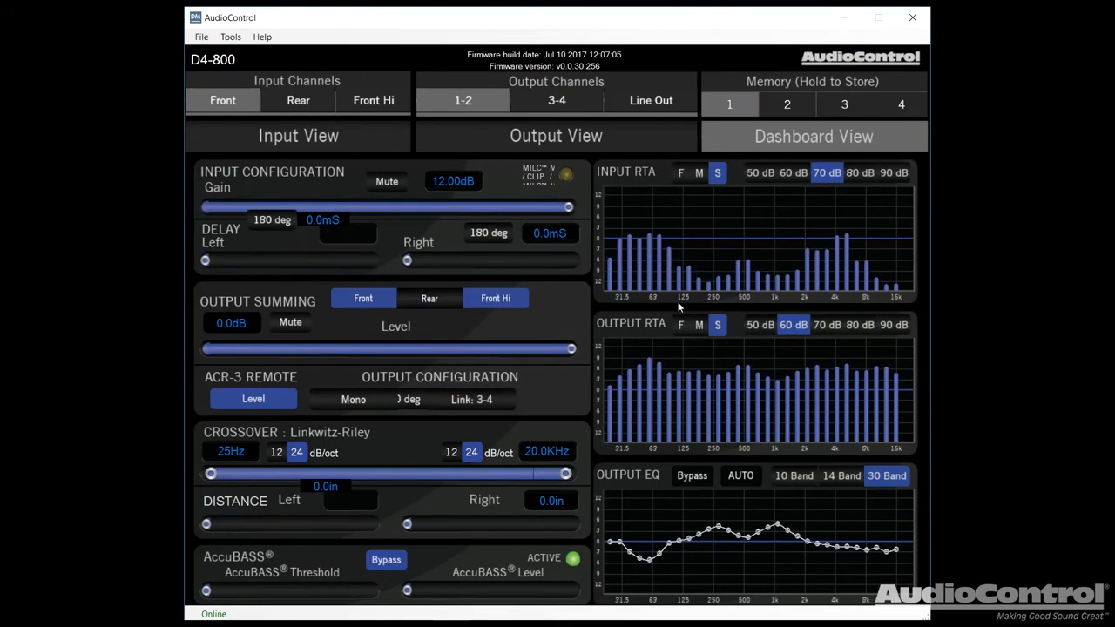
Step: Show the File menu's Save / Save as options for the tuning
{"action": "left_click", "coordinate": [202, 37]}
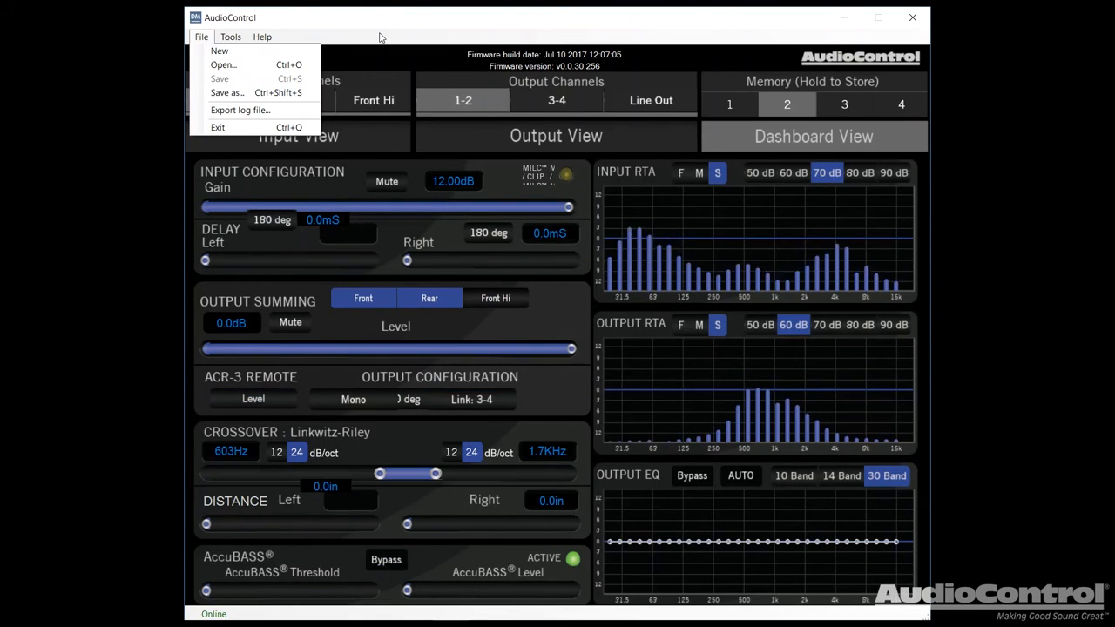
{"action": "left_click", "coordinate": [202, 37]}
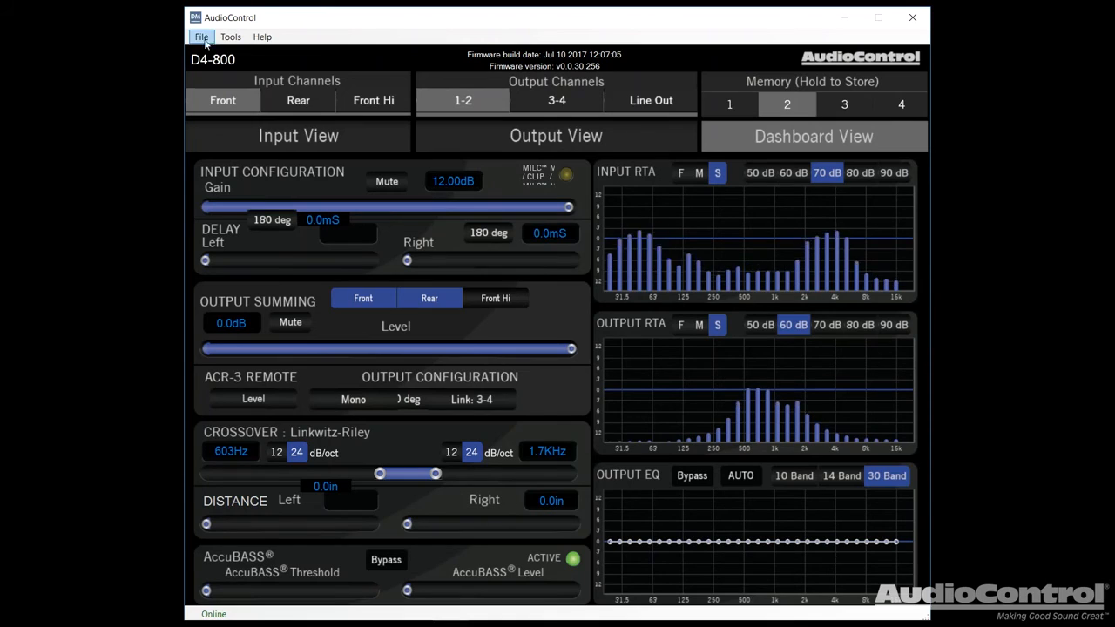
{"action": "left_click", "coordinate": [202, 37]}
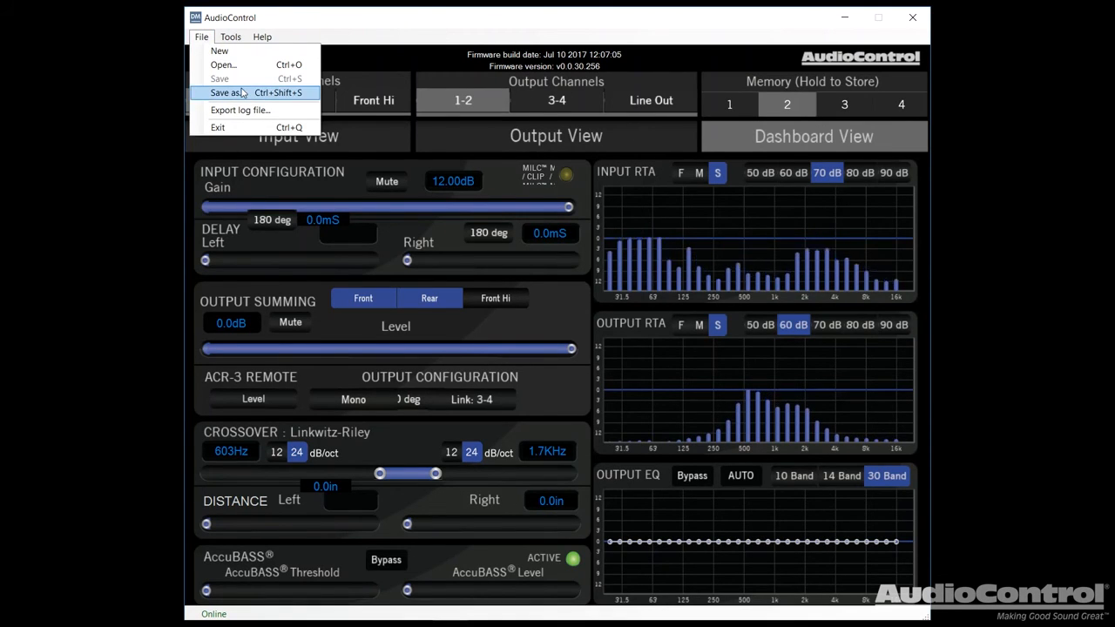
{"action": "mouse_move", "coordinate": [219, 78]}
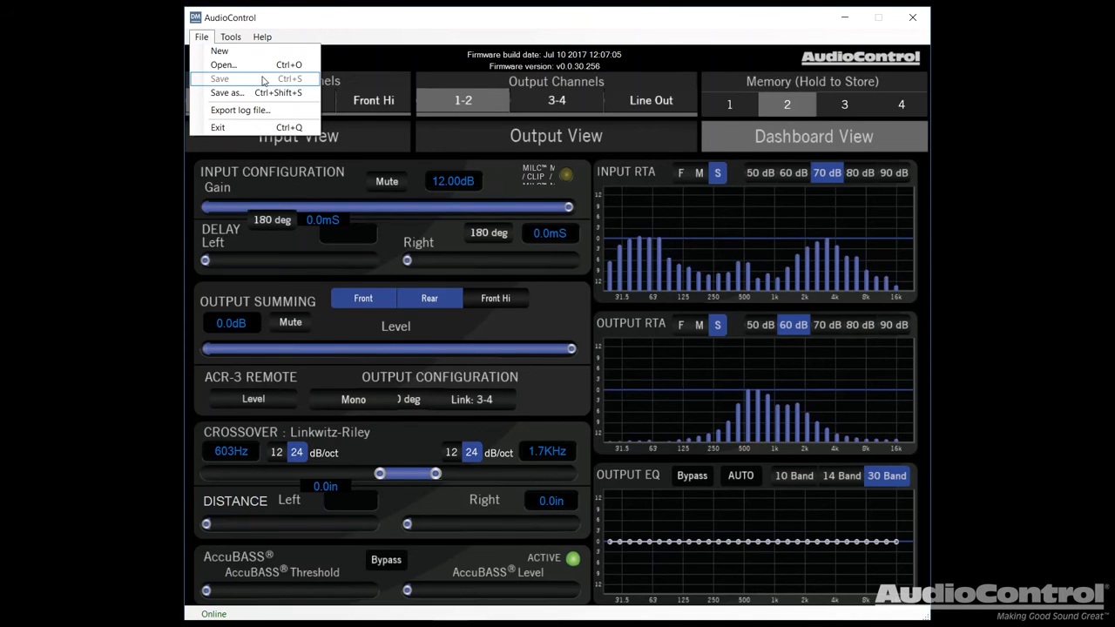